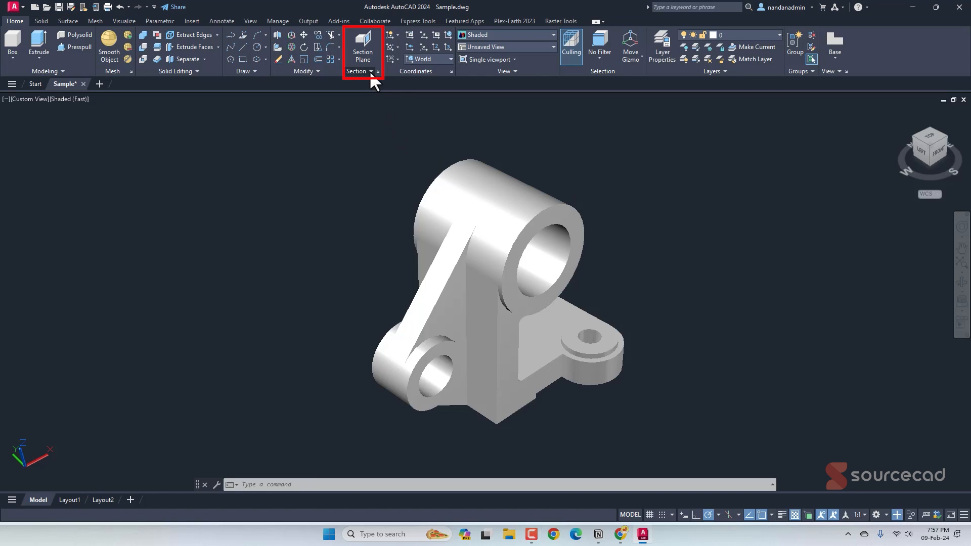
- Switch the bracket to Top view via the ViewCube and reopen the Section panel list
left_click(359, 70)
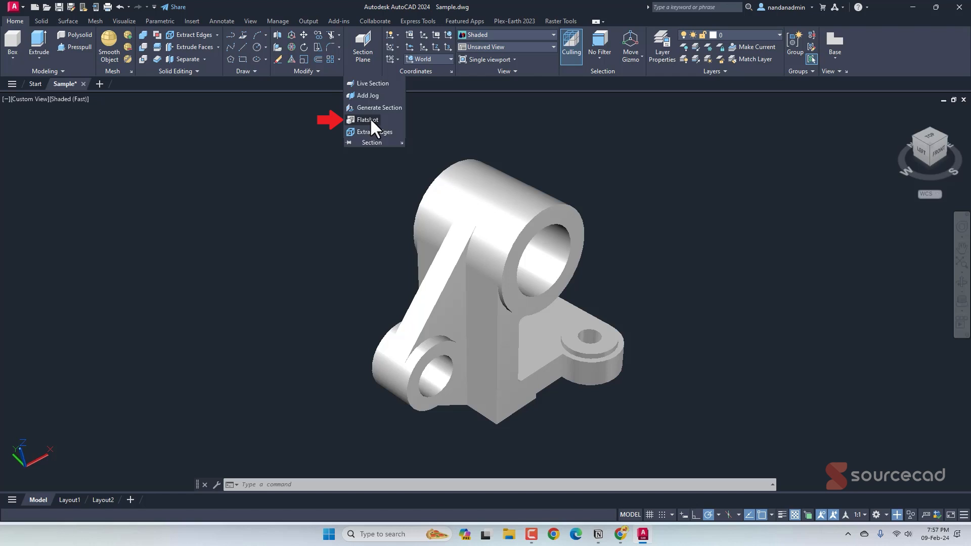
mouse_move(373, 130)
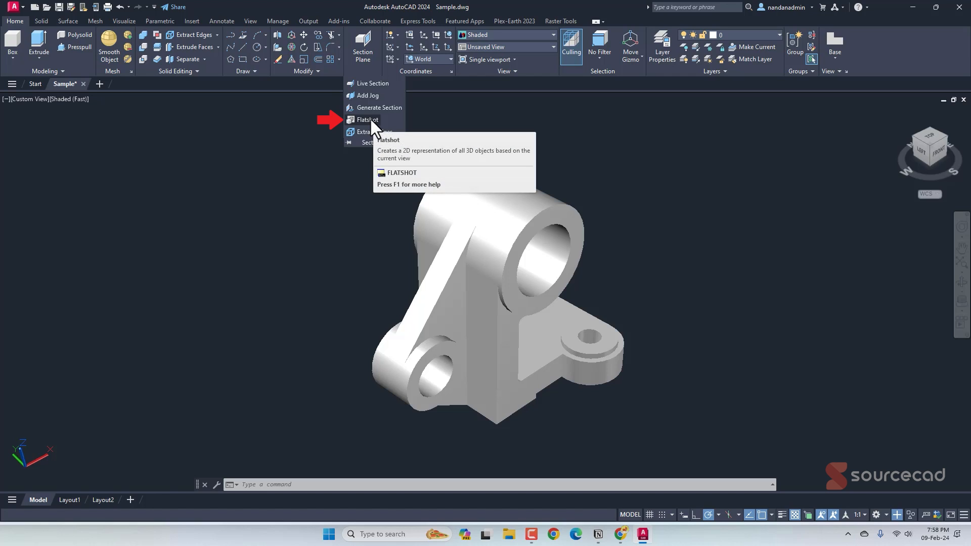
left_click(369, 120)
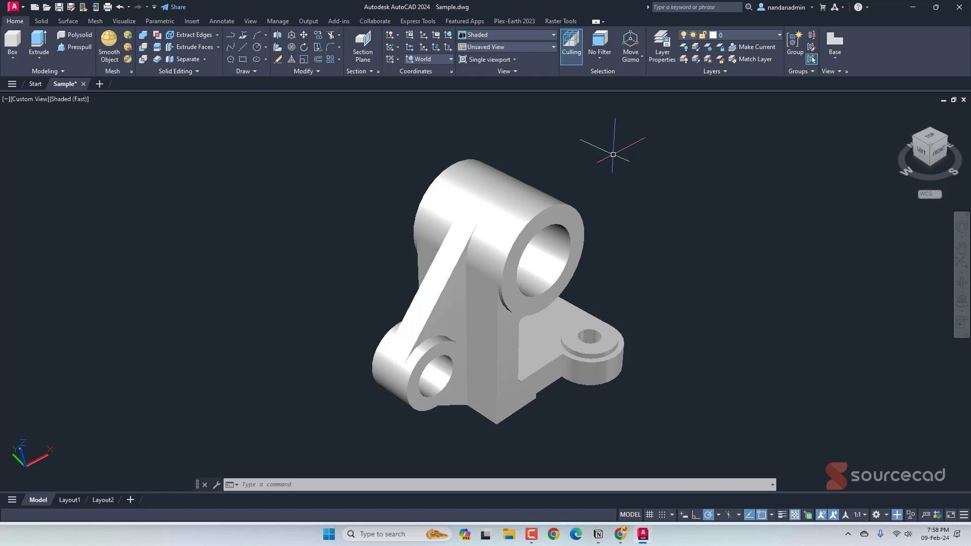
mouse_move(875, 515)
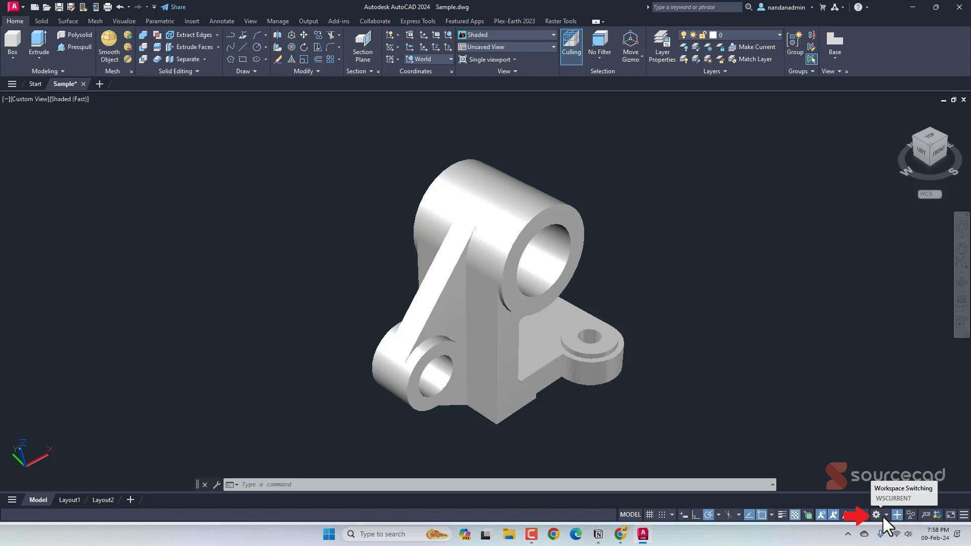
left_click(876, 514)
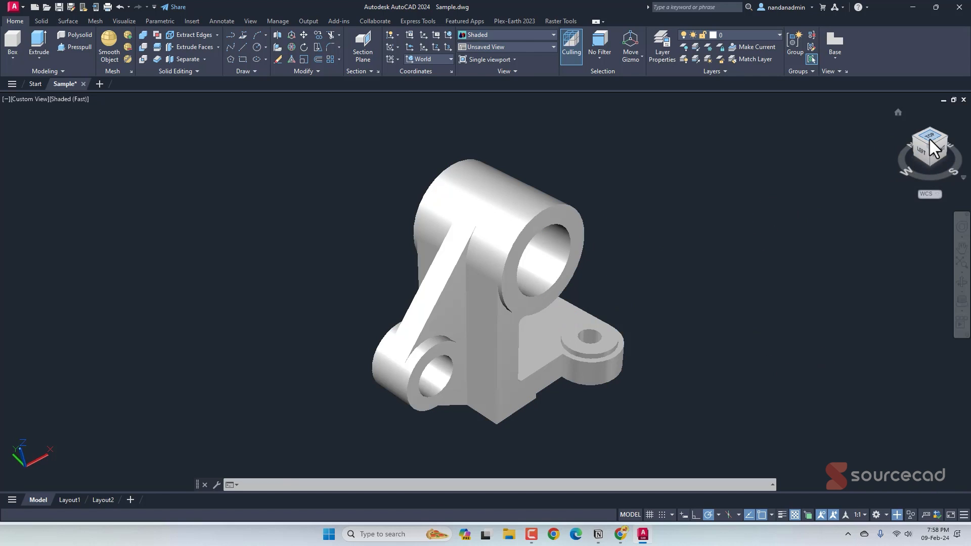
left_click(929, 139)
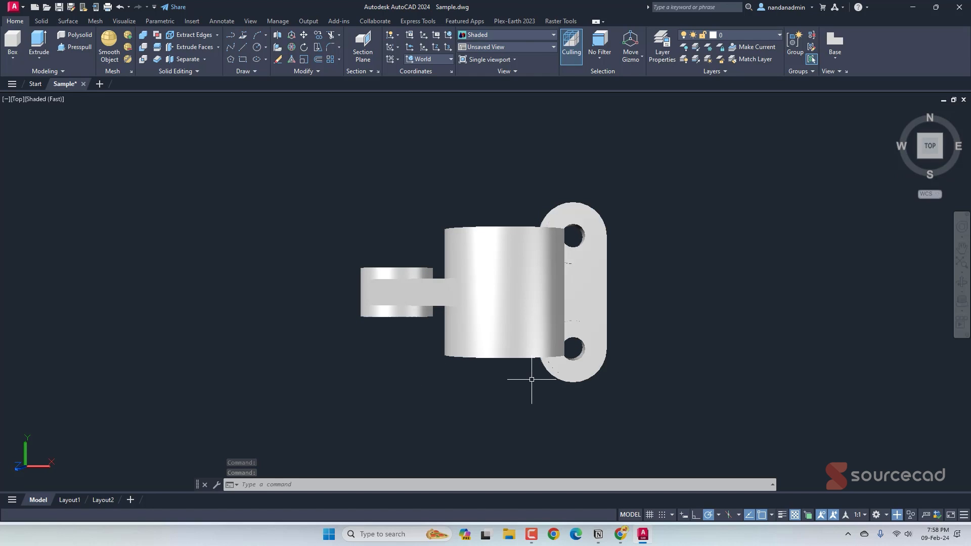
right_click(930, 146)
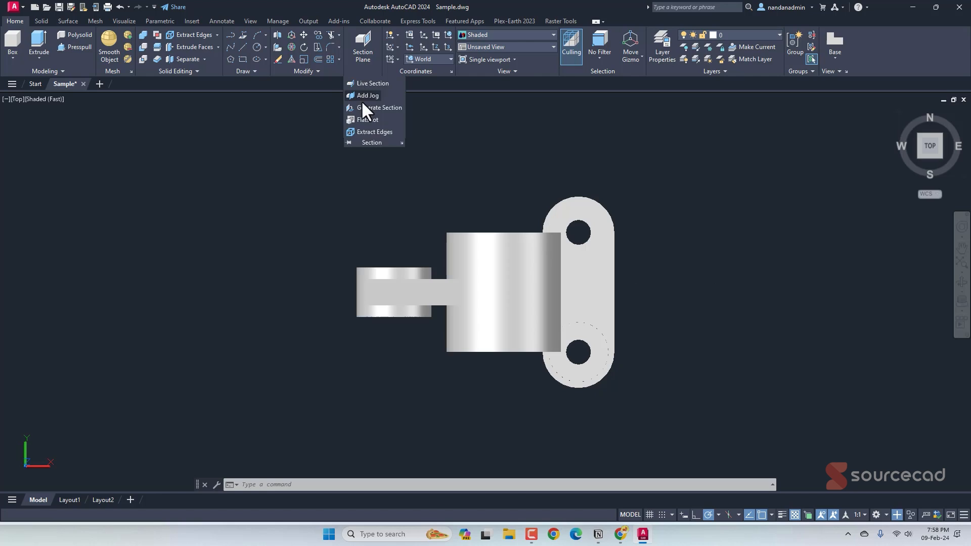
- Run Flatshot with obscured lines set to Cyan and HIDDEN2 linetype, and create the view
left_click(368, 119)
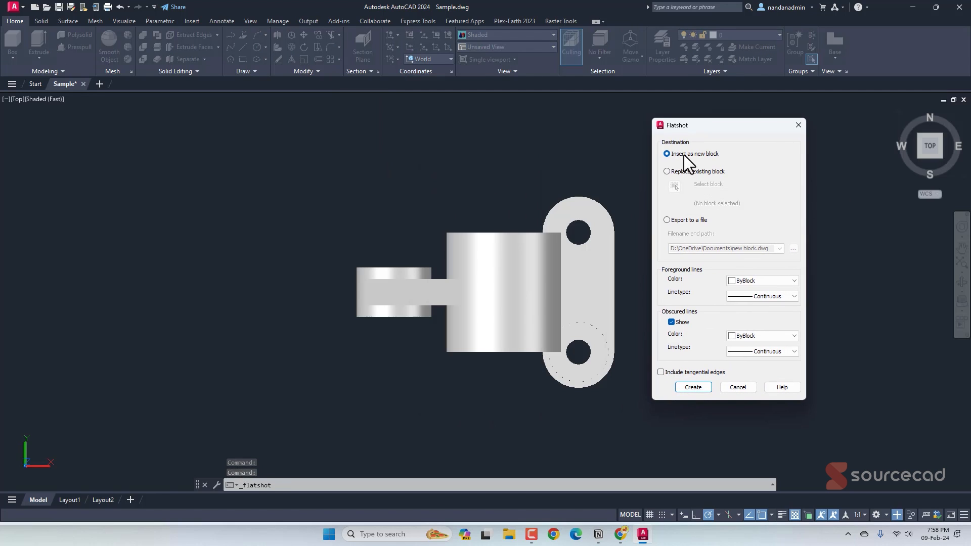
mouse_move(689, 162)
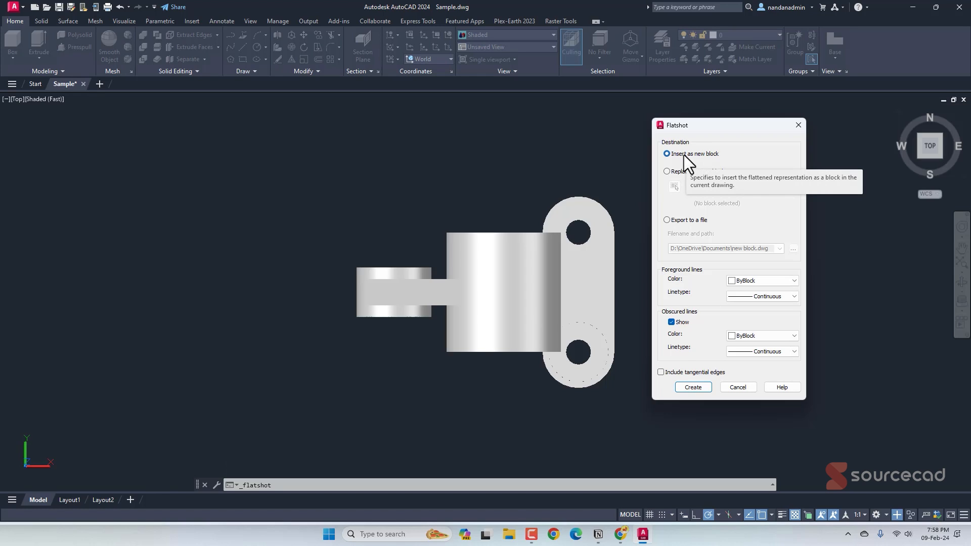
mouse_move(307, 322)
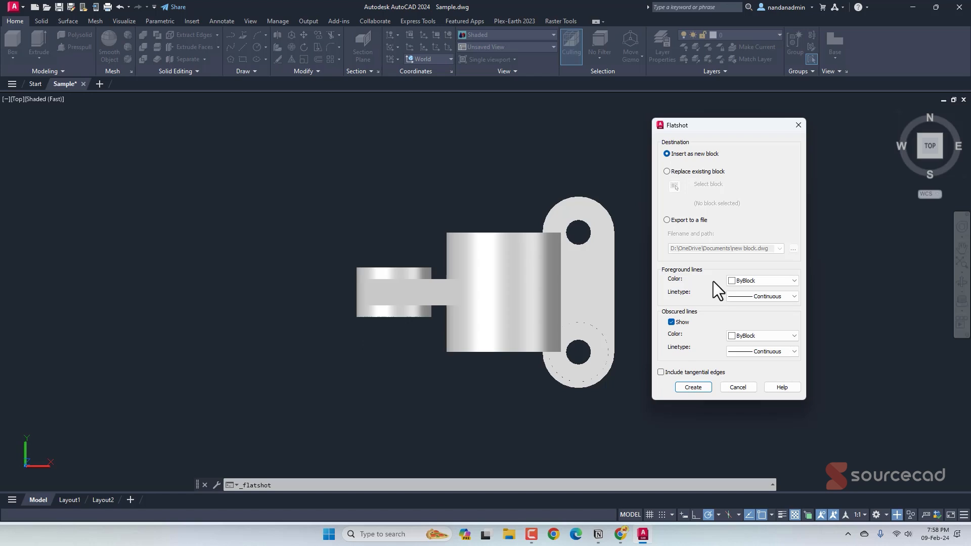
mouse_move(634, 214)
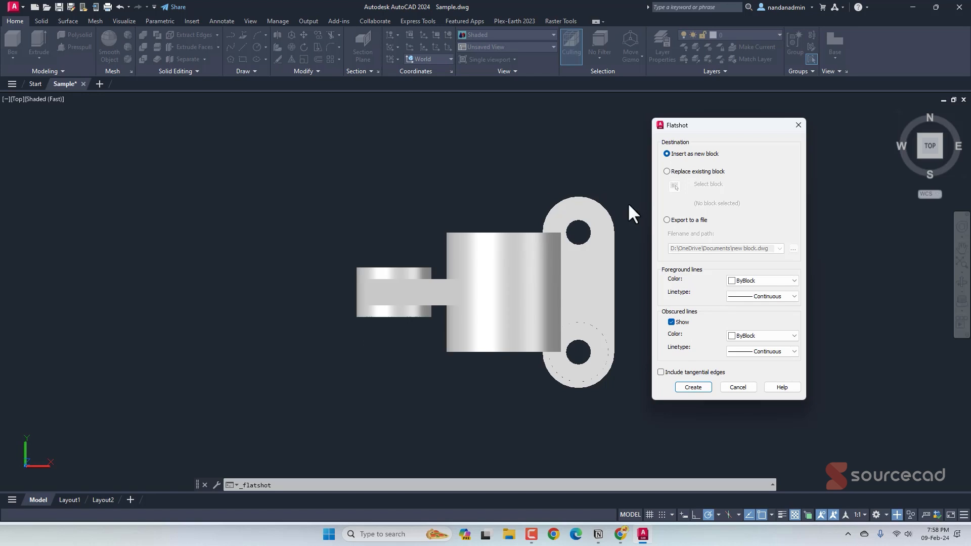
mouse_move(772, 291)
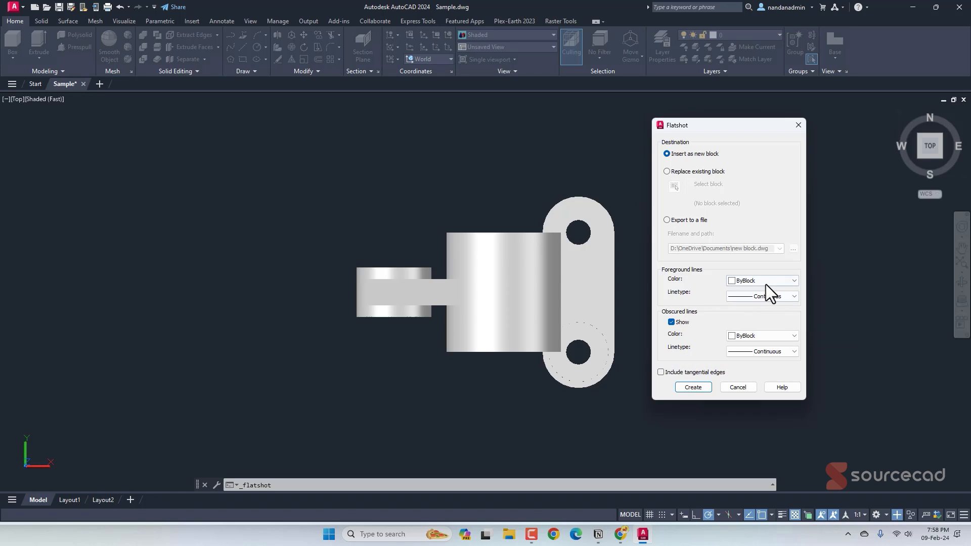
mouse_move(780, 314)
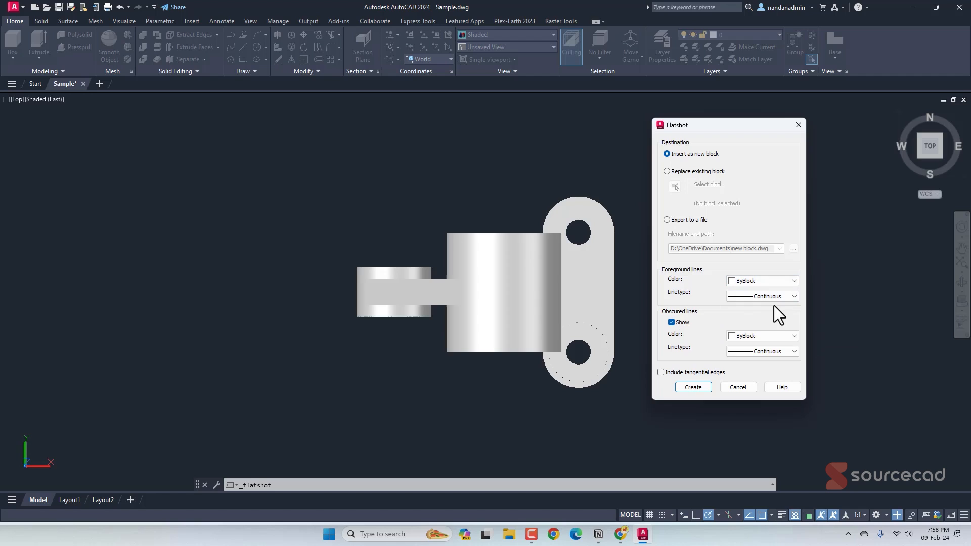
mouse_move(677, 333)
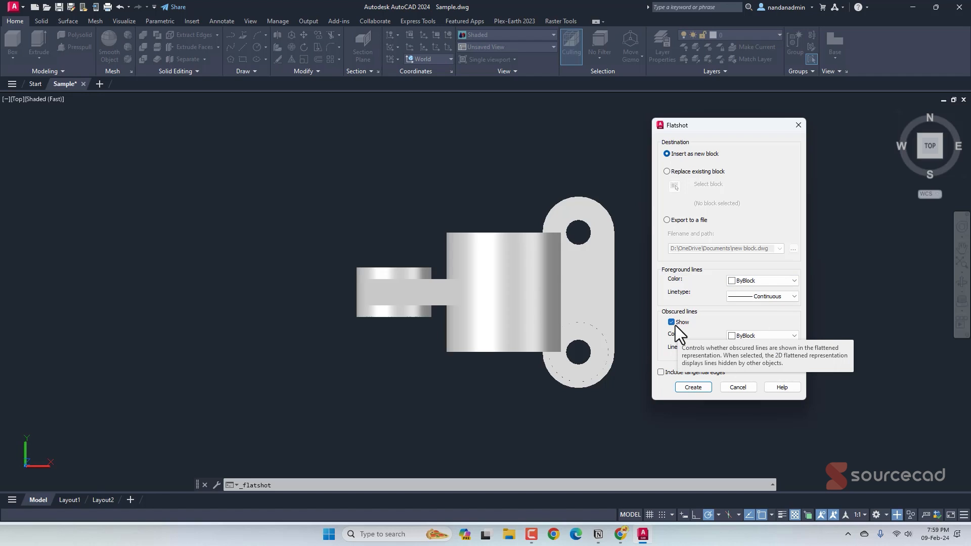
mouse_move(764, 345)
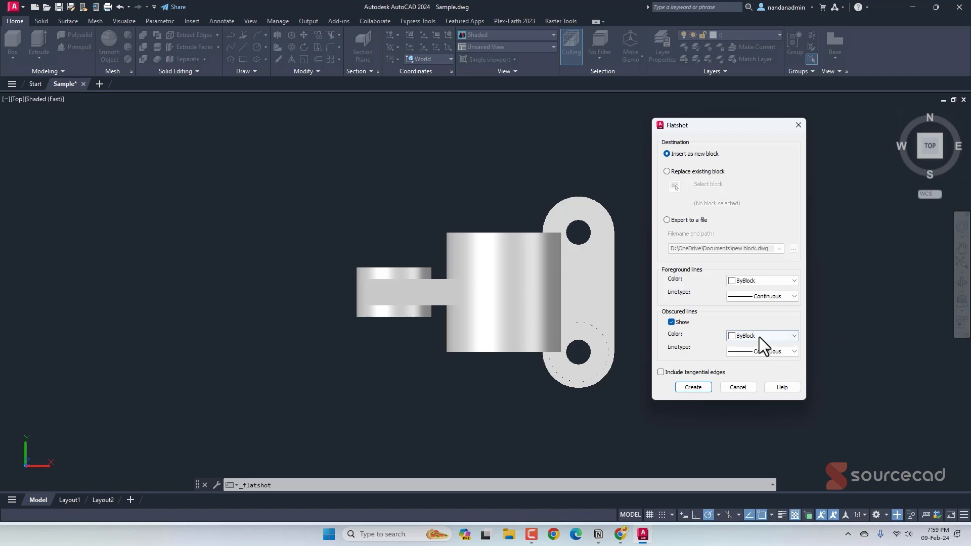
left_click(762, 336)
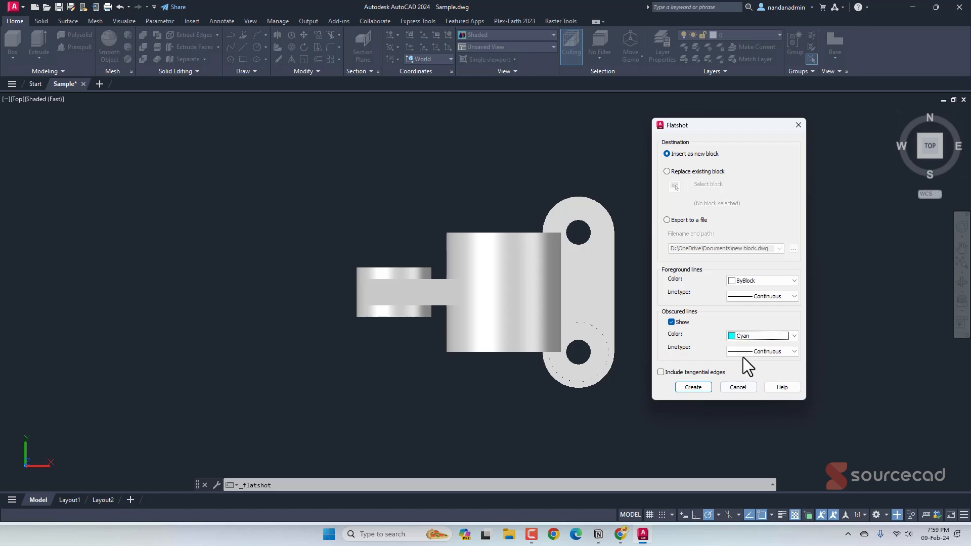
left_click(794, 352)
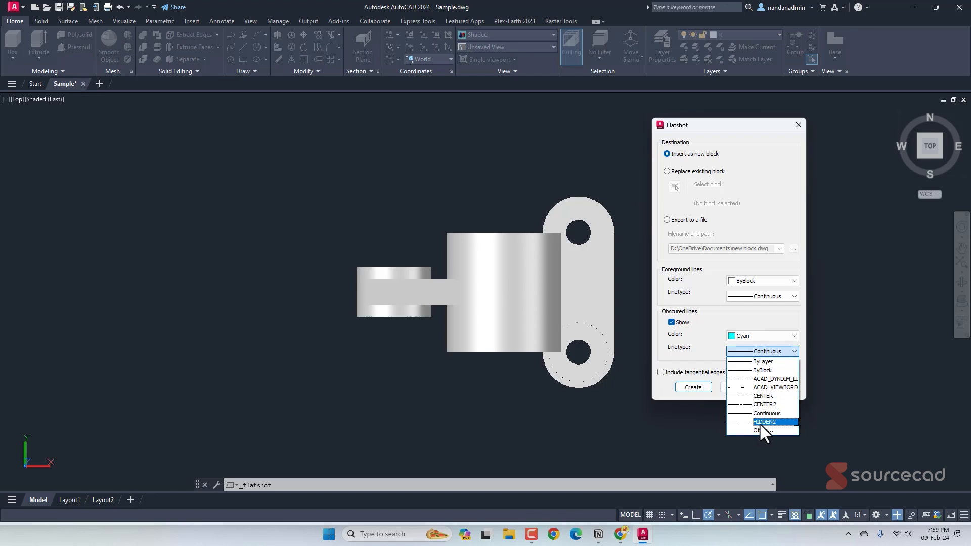
left_click(765, 422)
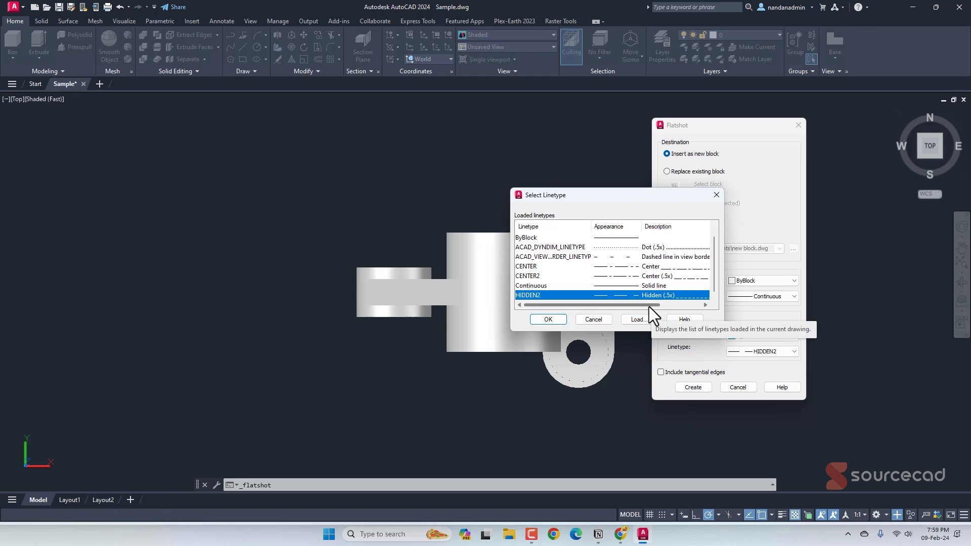
left_click(548, 319)
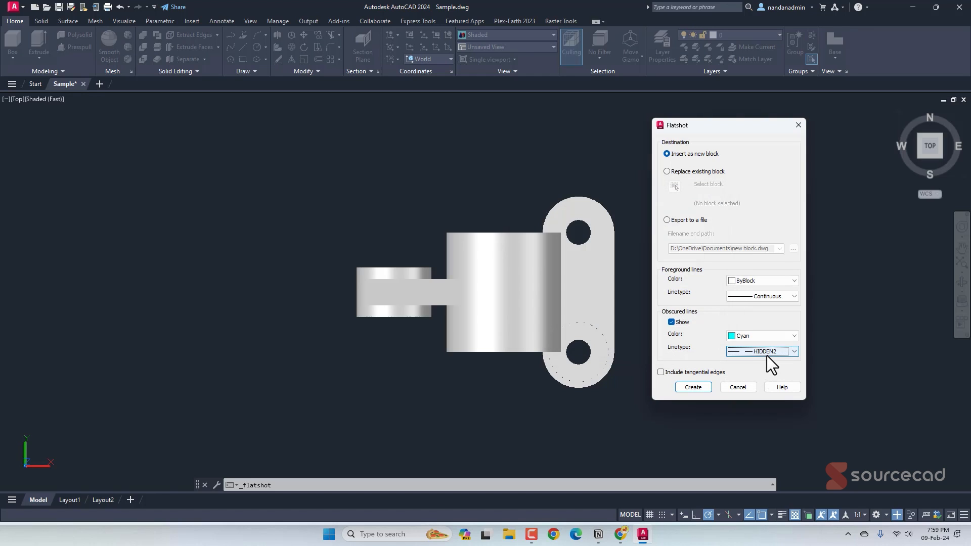
left_click(693, 386)
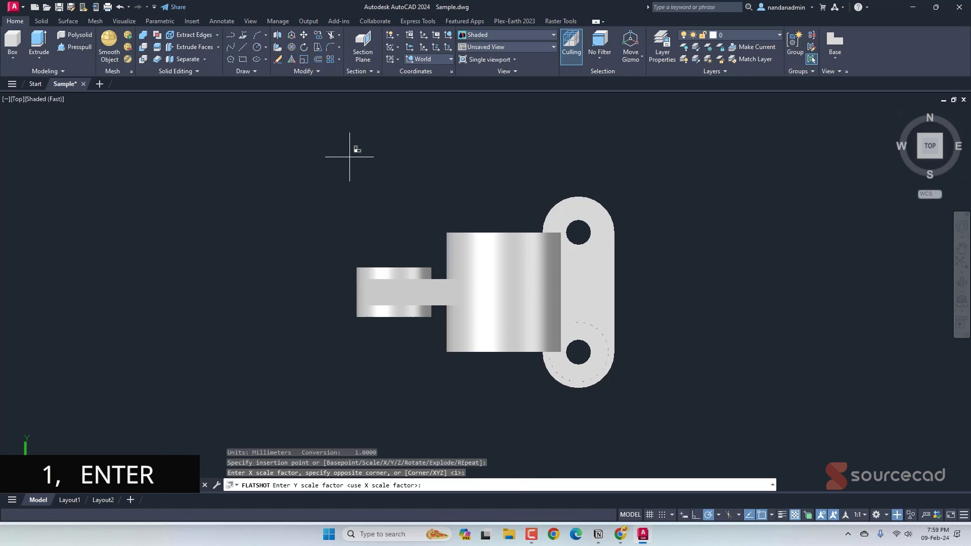
- Accept full scale 1 for the inserted flattened top-view block
key("enter")
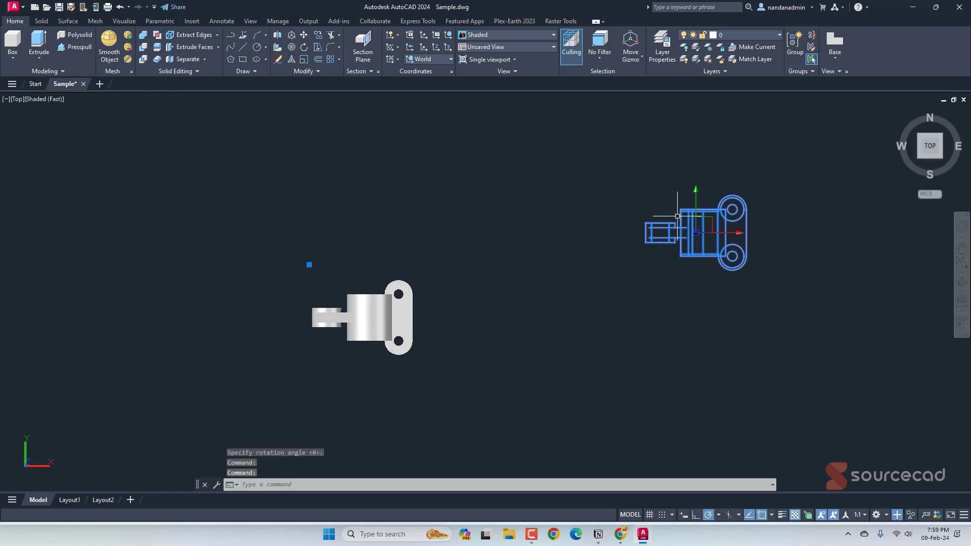
mouse_move(305, 264)
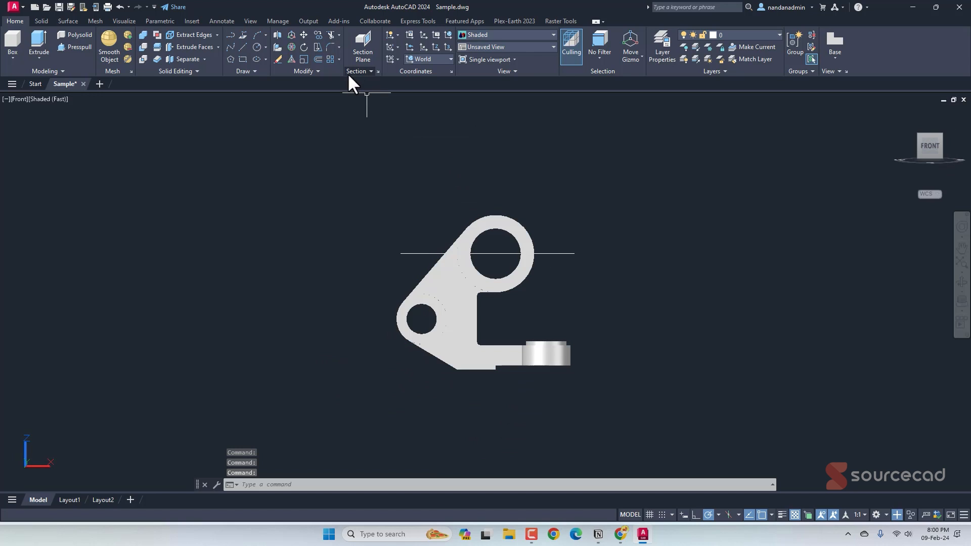
- Create a Flatshot of the front view and insert it beside the model at default scale and rotation
left_click(367, 119)
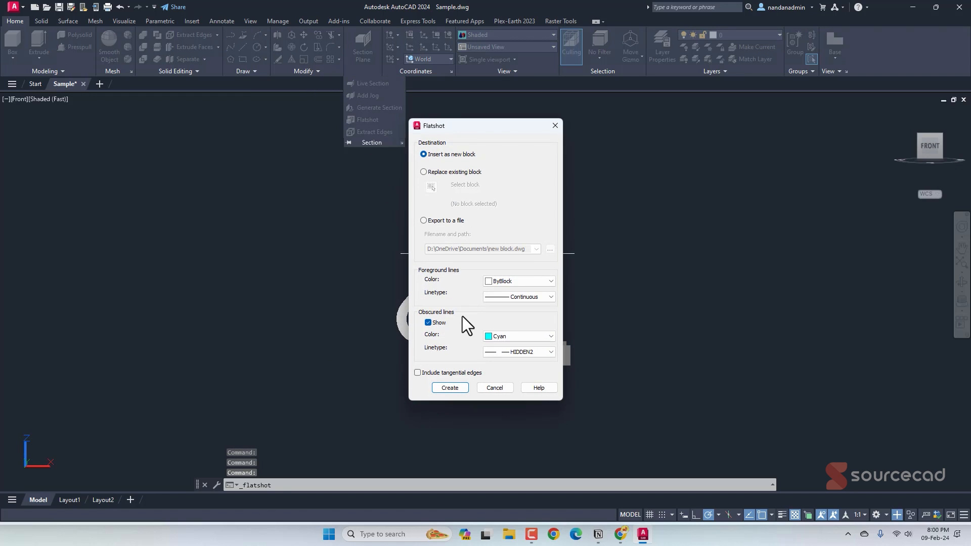
left_click(449, 388)
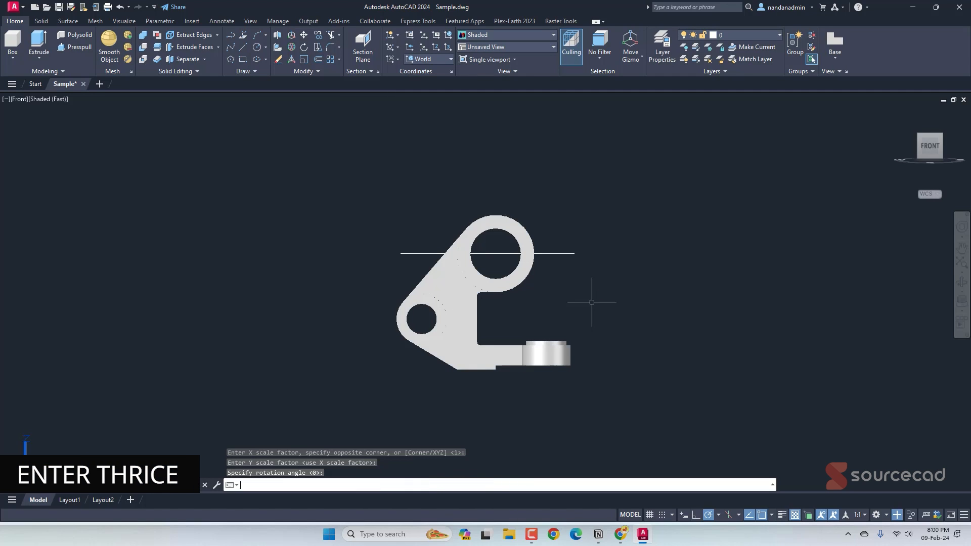
key("Enter")
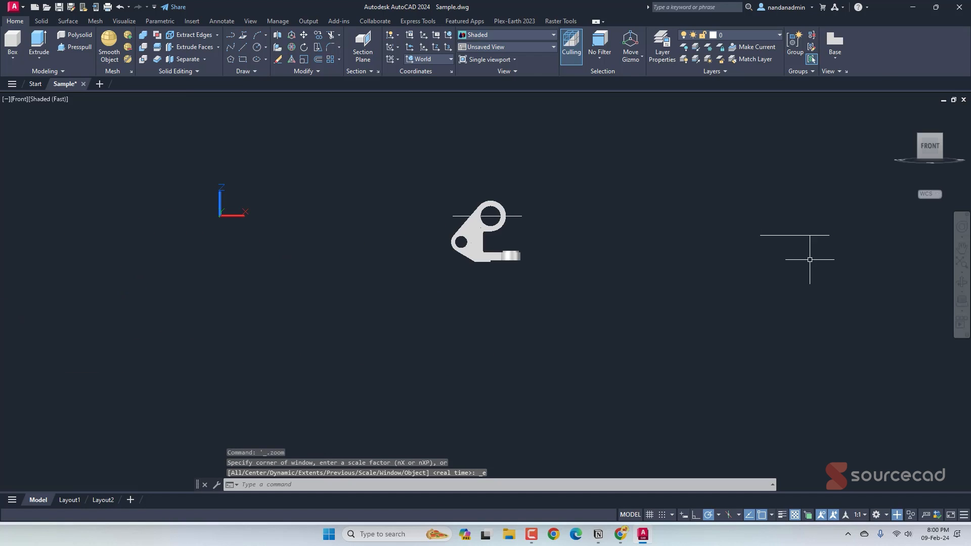
left_click(927, 140)
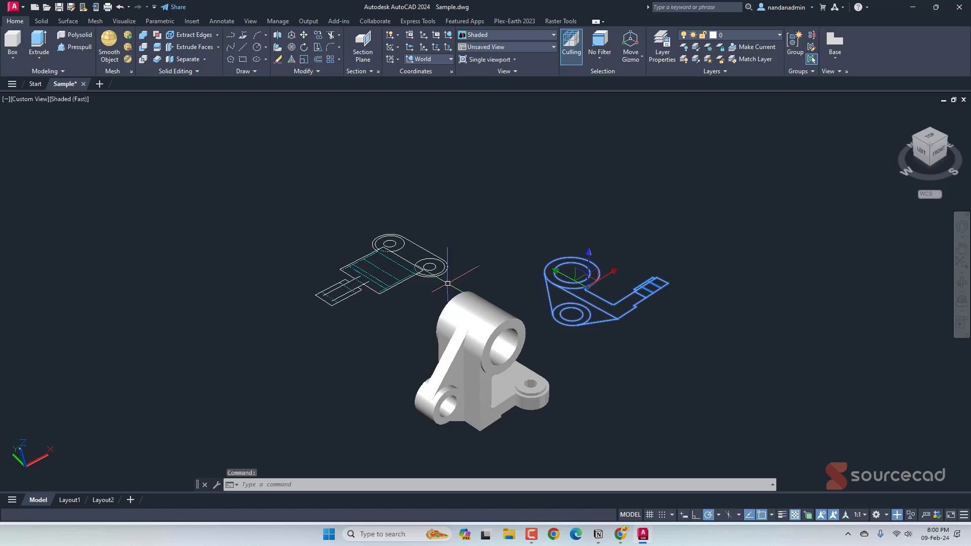
- Switch from model space to the empty Layout1 sheet
left_click(69, 500)
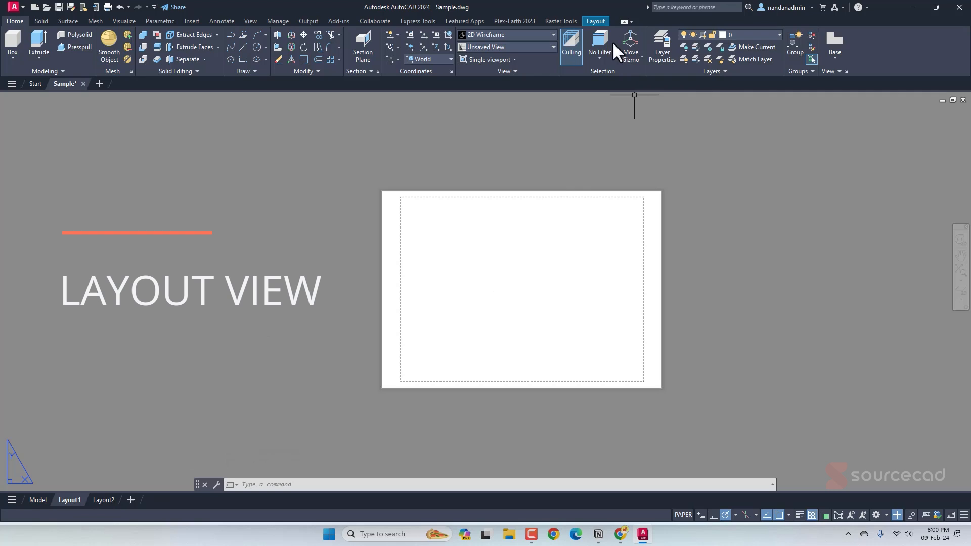
- Show the Layout ribbon's Create View tools and list the Base view source options
left_click(595, 21)
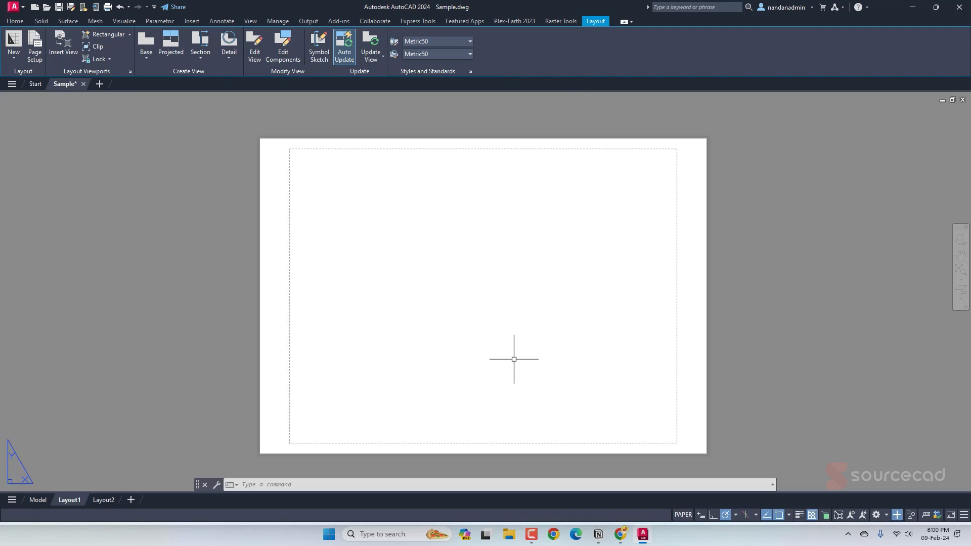
mouse_move(572, 315)
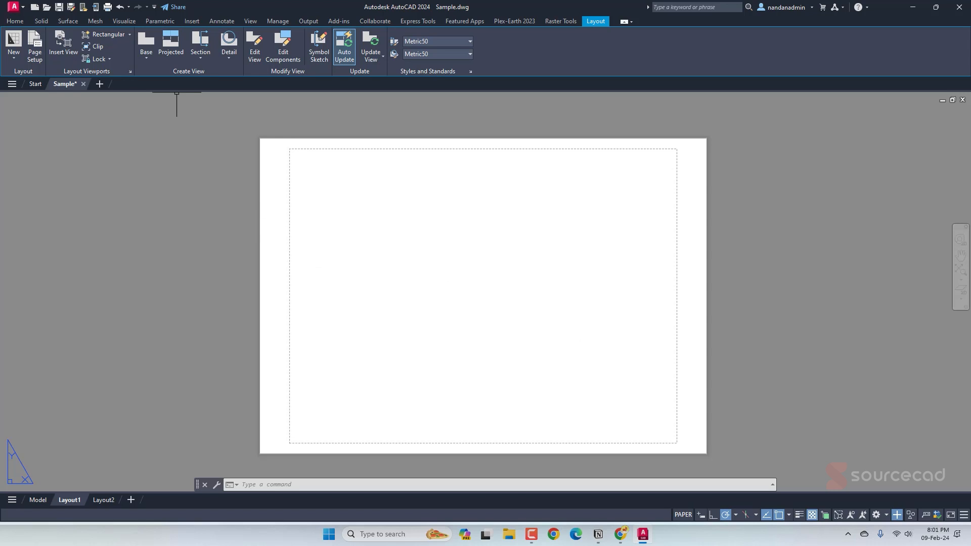
left_click(145, 45)
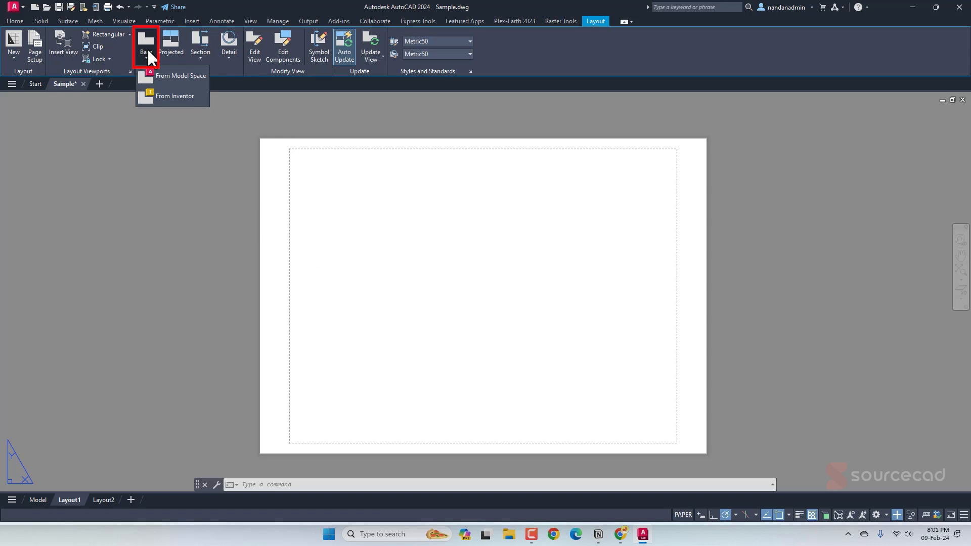
- Place a front base view from model space in the lower left of the sheet
left_click(179, 75)
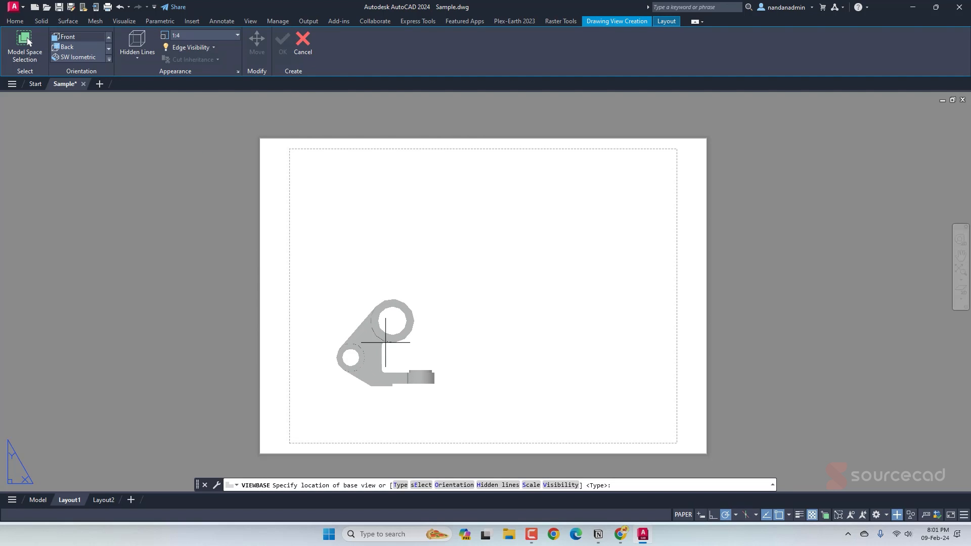
left_click(384, 342)
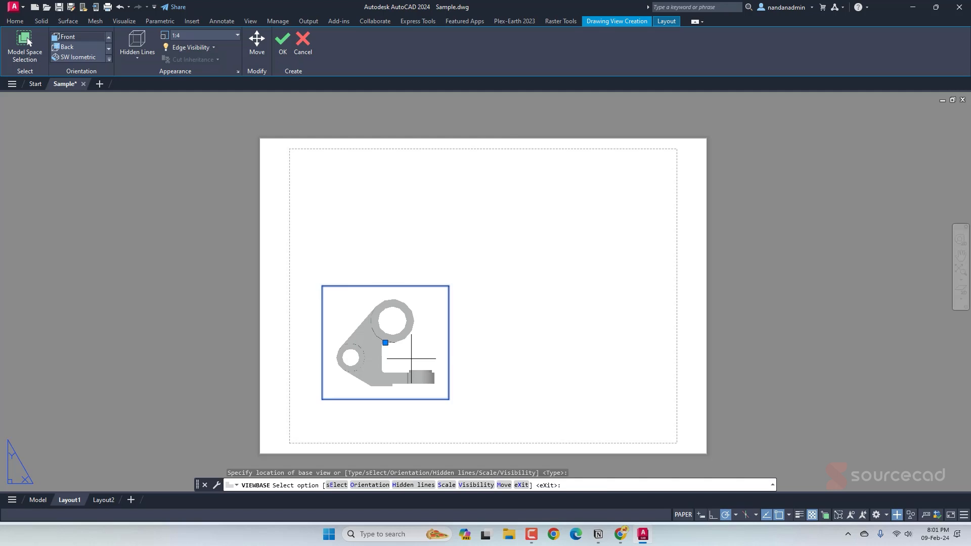
key("enter")
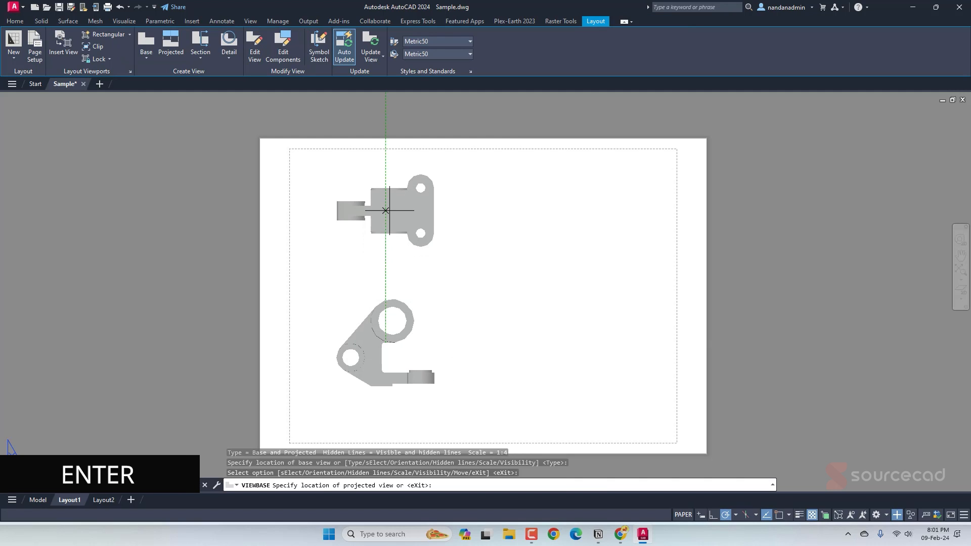
key("enter")
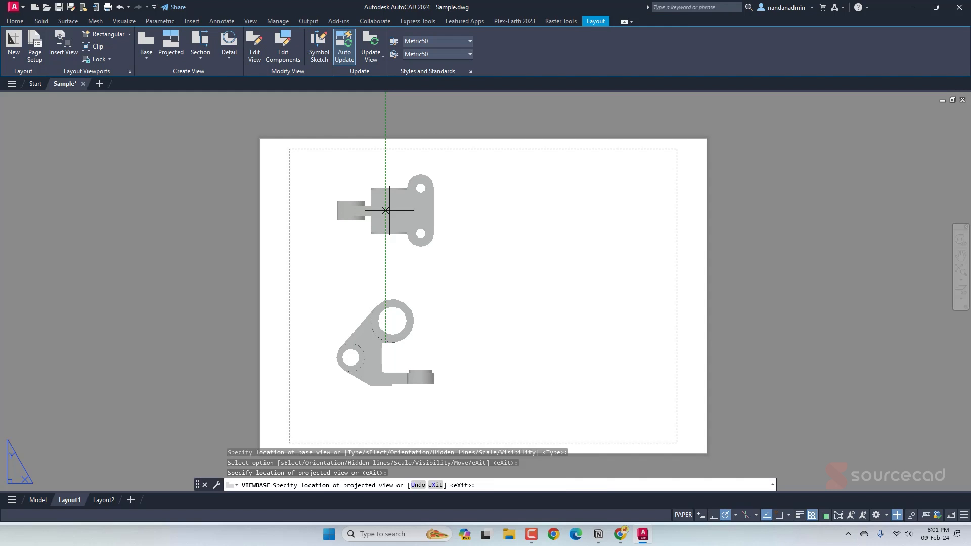
- Project top, side and isometric views around the front view and finish view creation
left_click(544, 342)
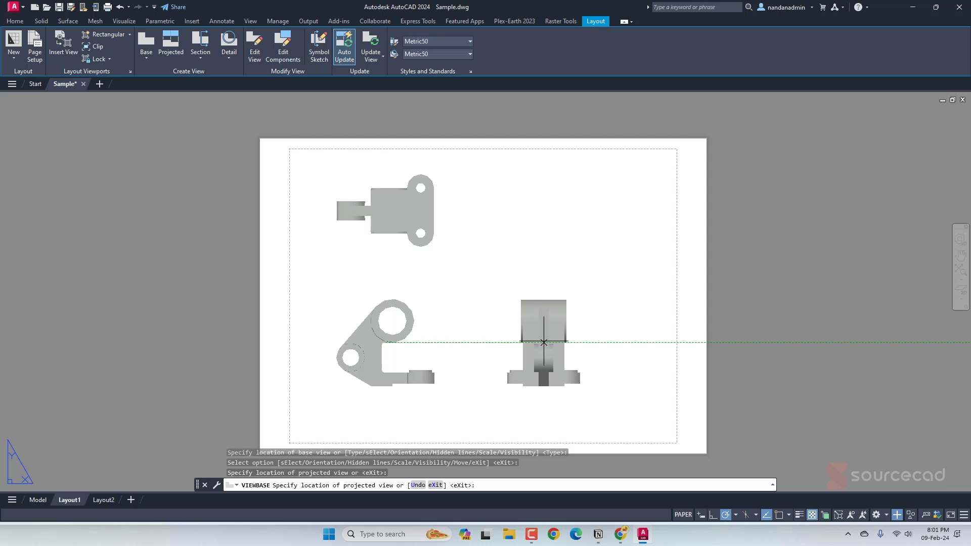
left_click(227, 345)
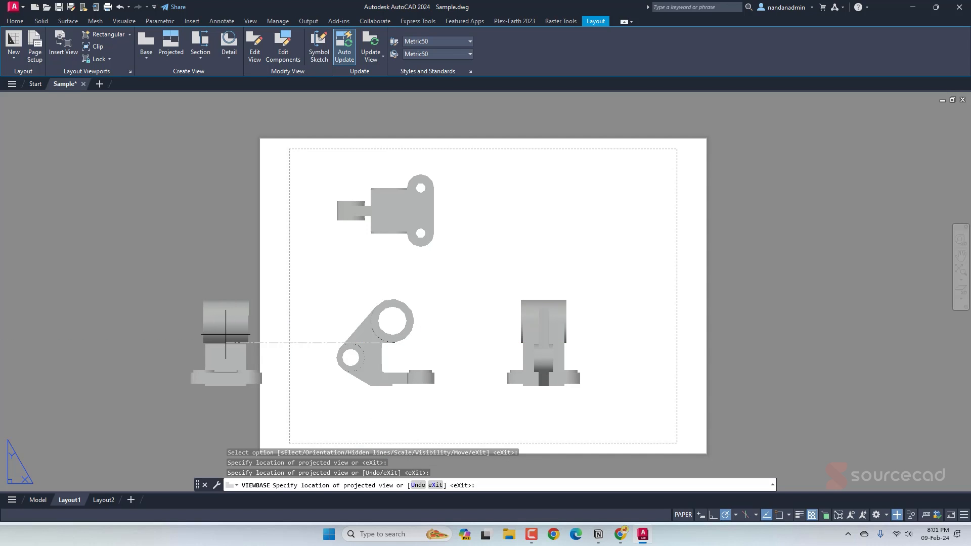
left_click(565, 204)
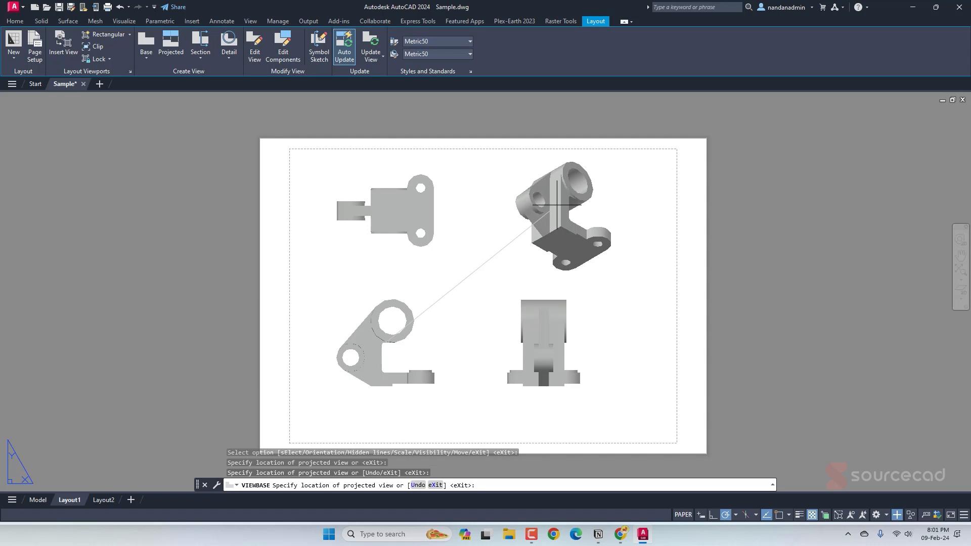
mouse_move(268, 413)
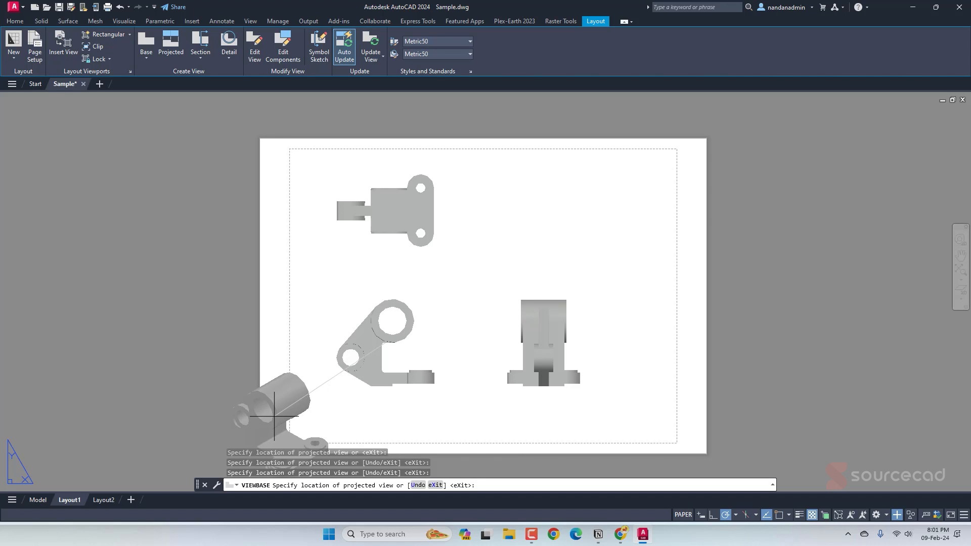
left_click(386, 372)
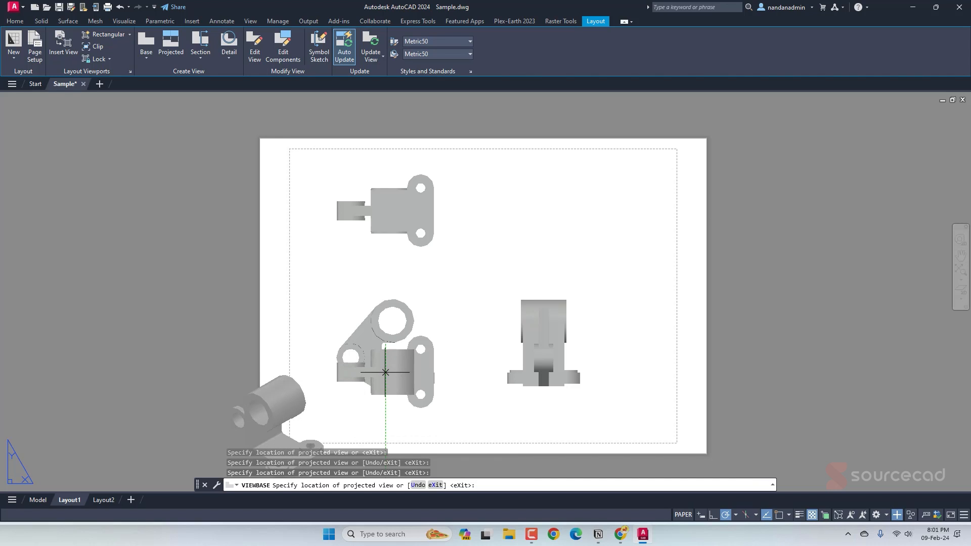
left_click(476, 308)
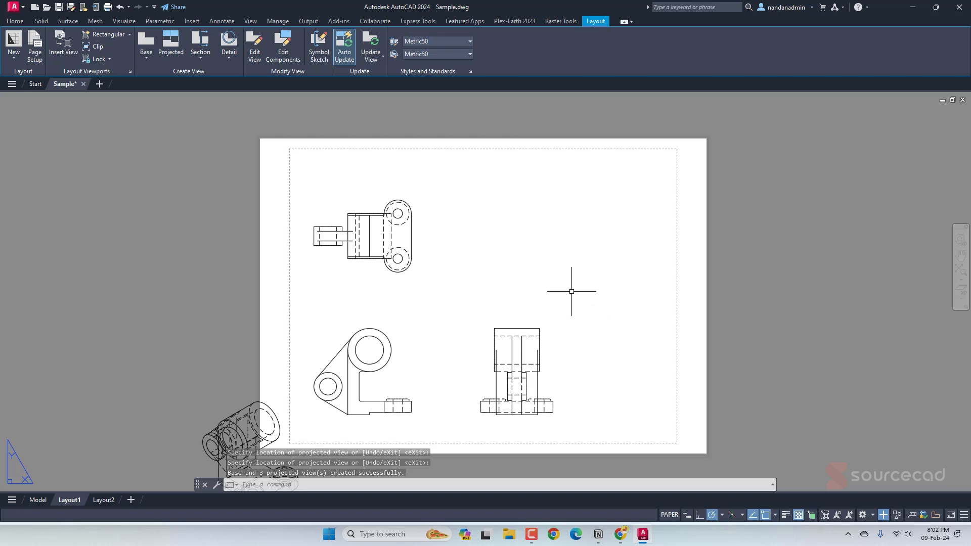
- Set the isometric view to Shaded with visible lines and pick the side view to reposition it
left_click(517, 373)
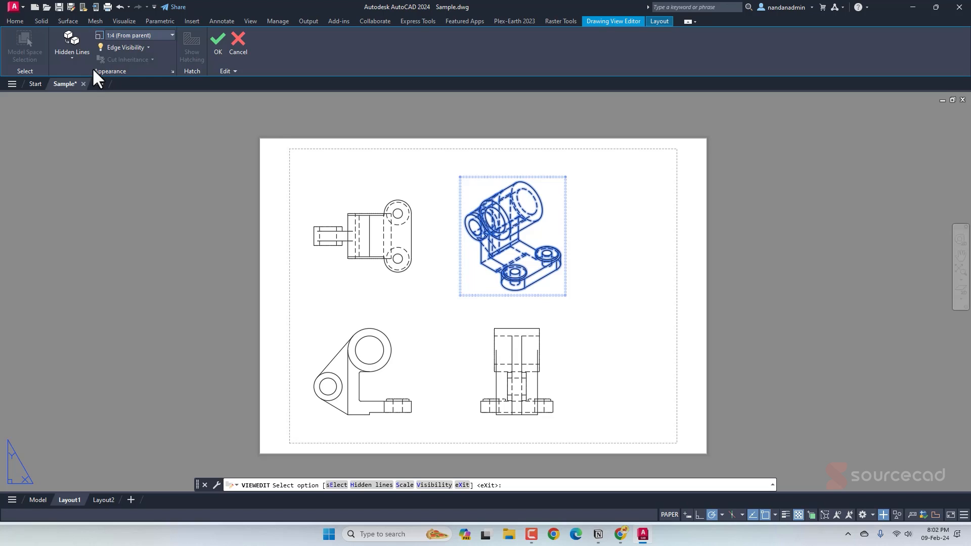
left_click(71, 42)
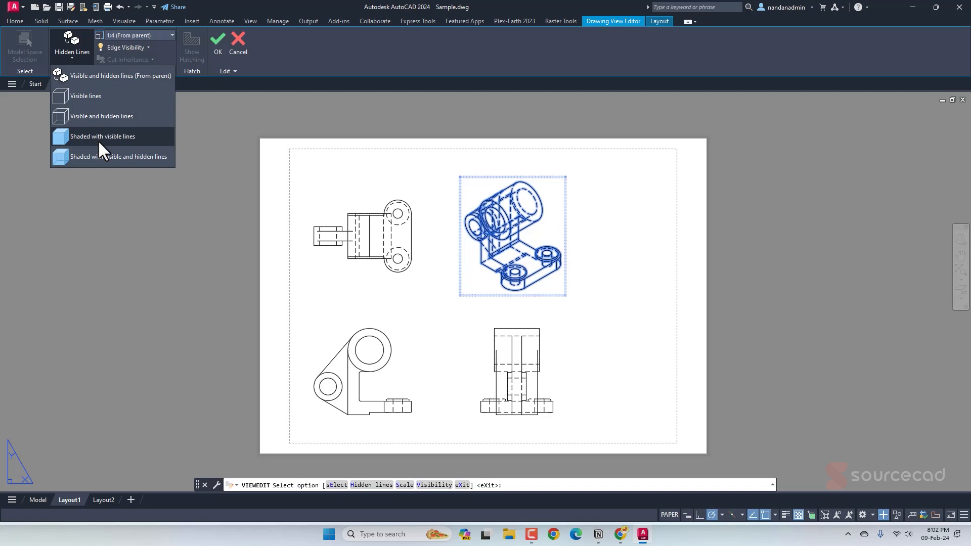
left_click(103, 136)
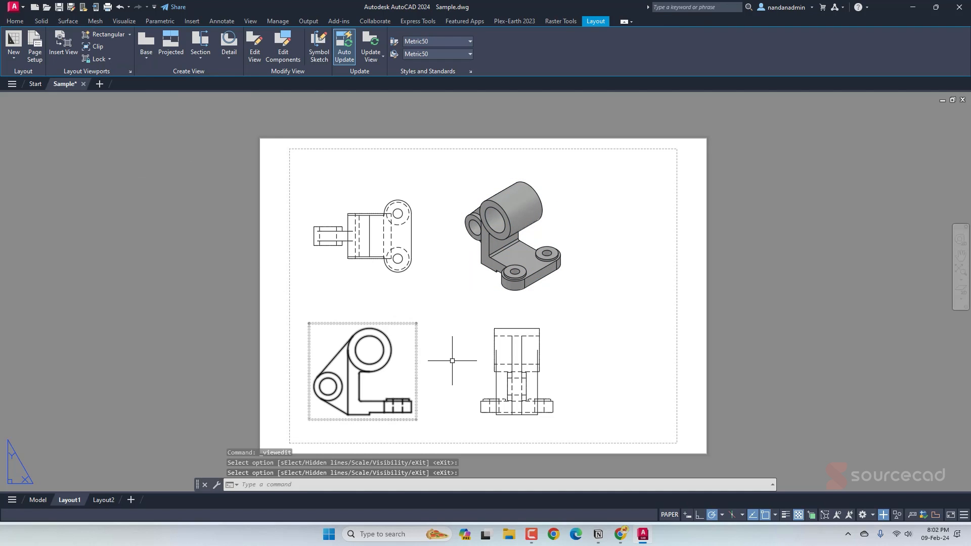
left_click(515, 376)
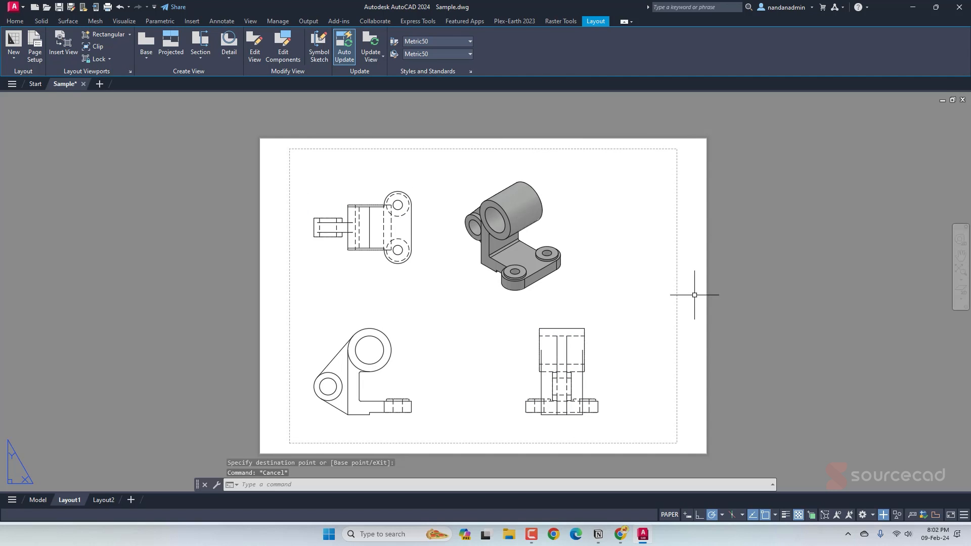
mouse_move(765, 210)
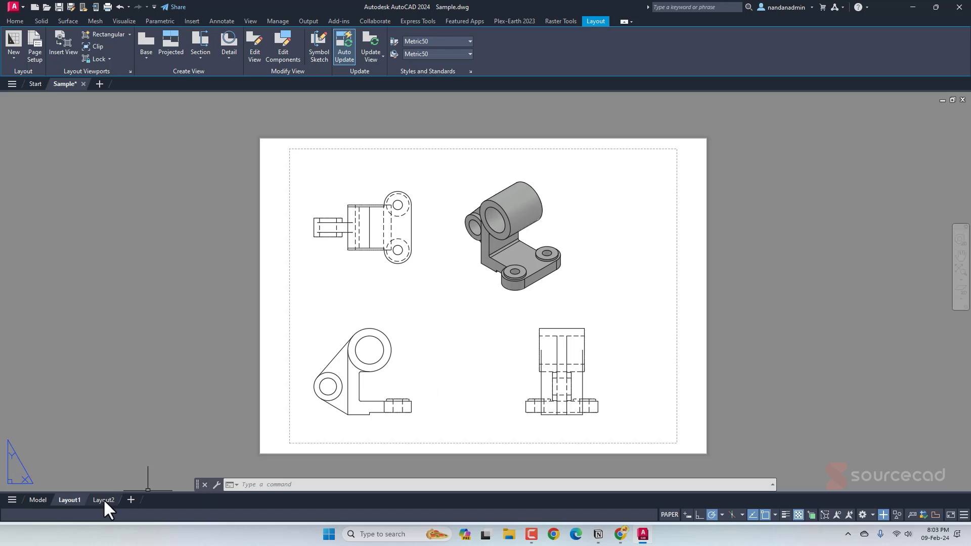
- Open Layout2, briefly returning to the 3D model in between
left_click(103, 499)
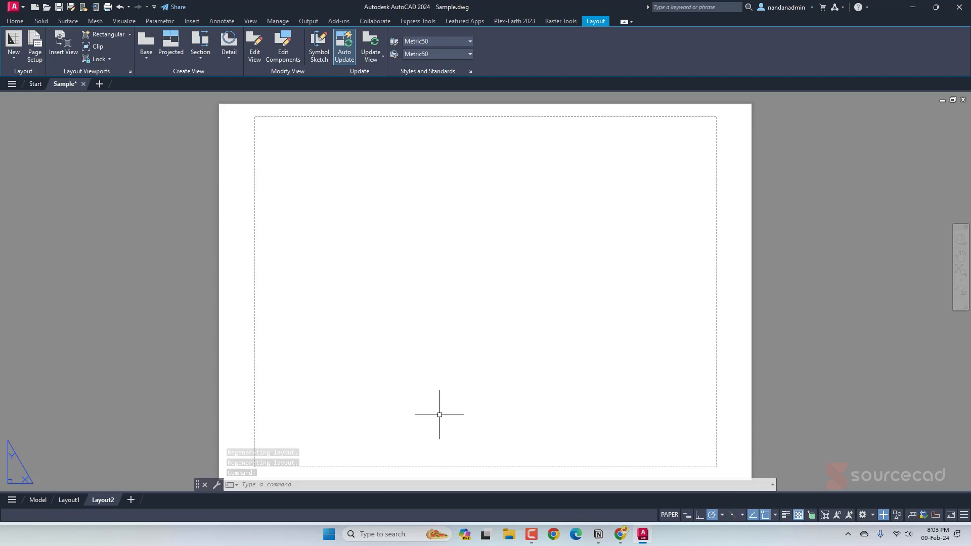
left_click(38, 499)
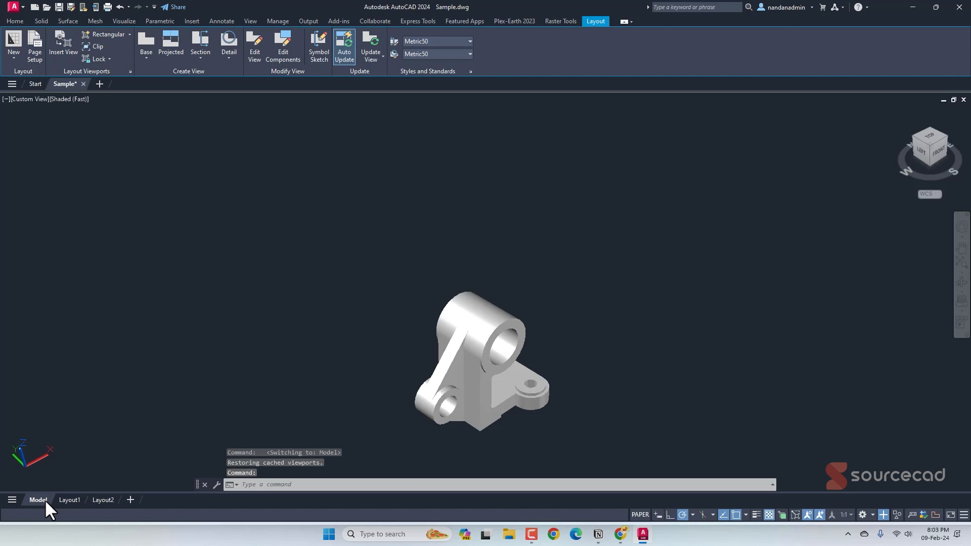
left_click(38, 500)
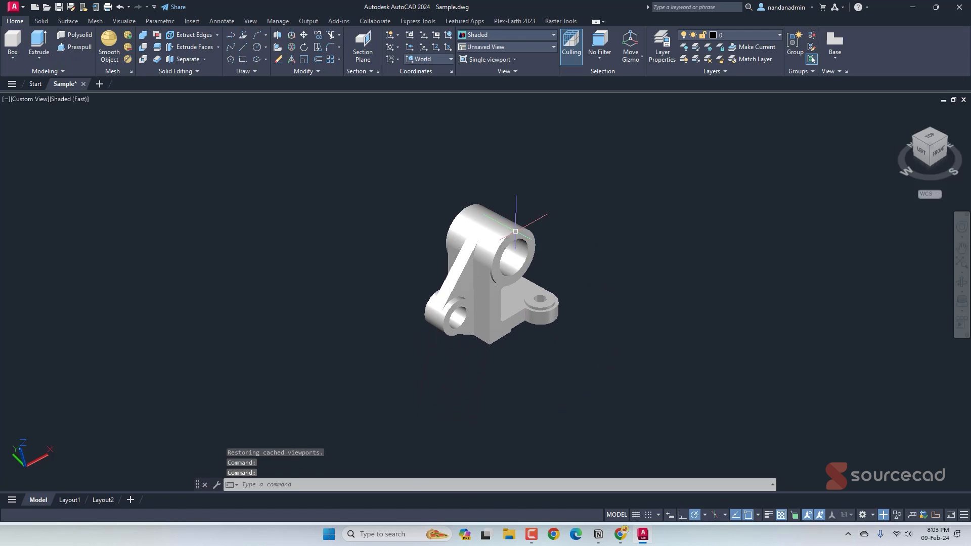
mouse_move(339, 280)
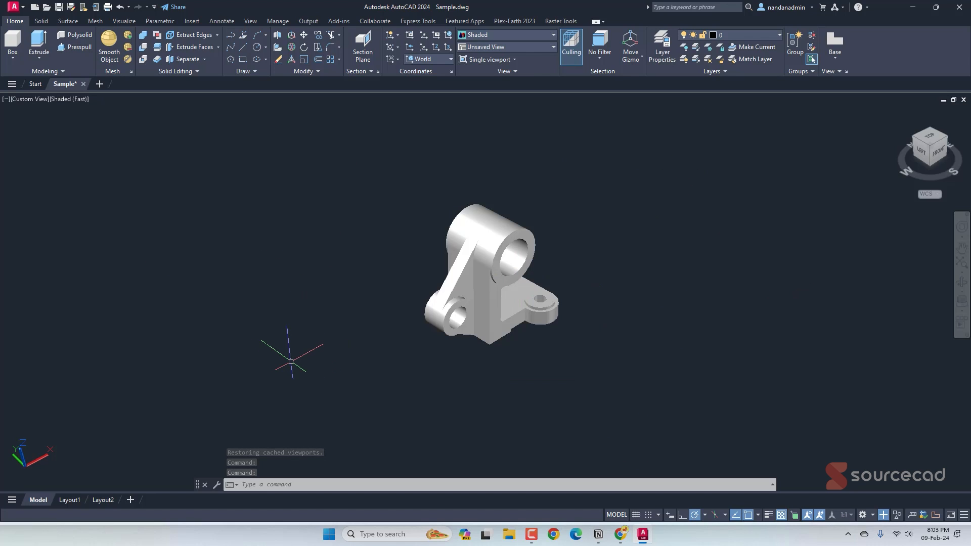
left_click(103, 500)
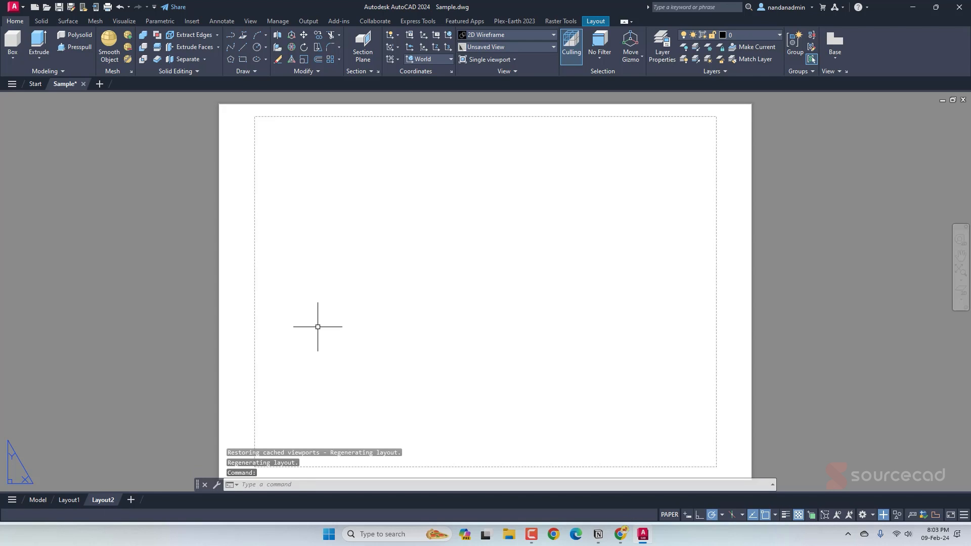
- Create two viewports with -VPORTS, showing Top in the left and Front in the right
left_click(595, 20)
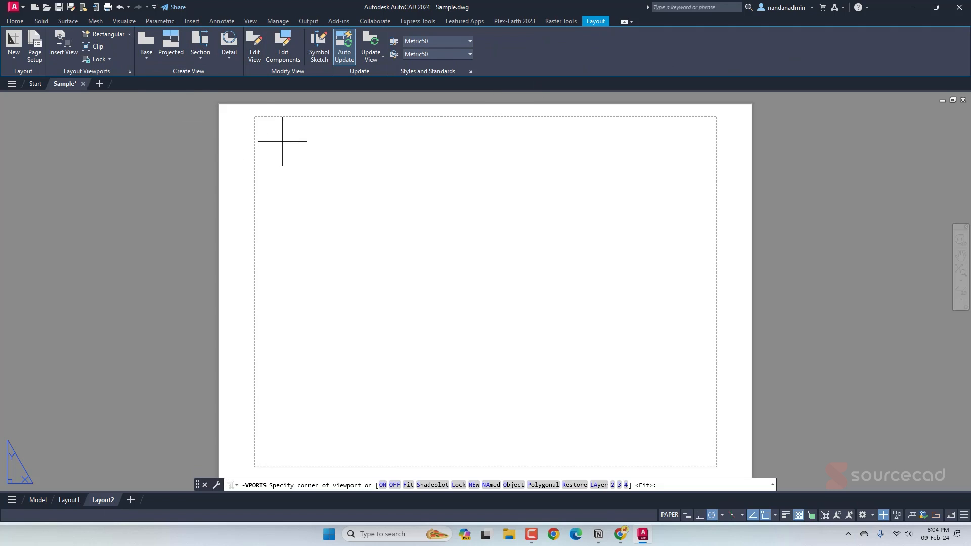
left_click(283, 140)
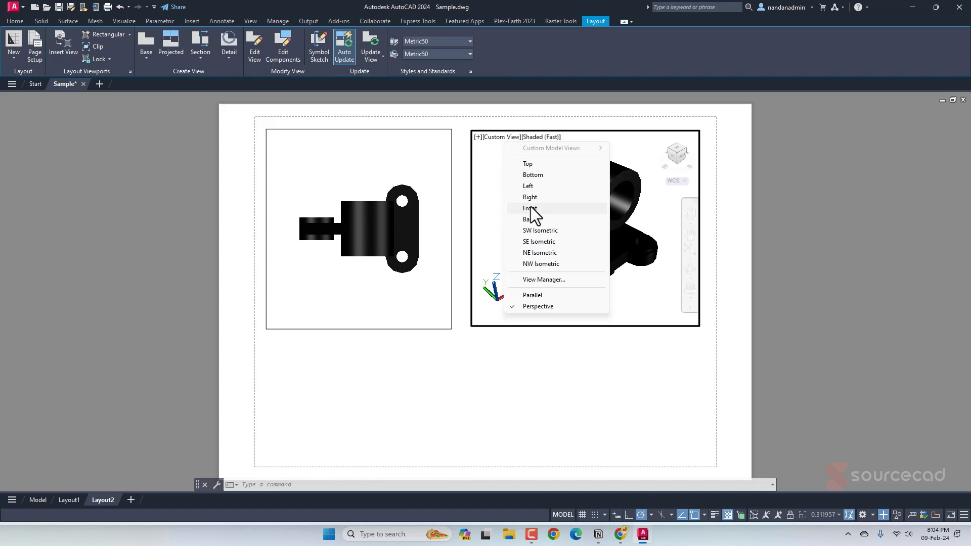
left_click(529, 208)
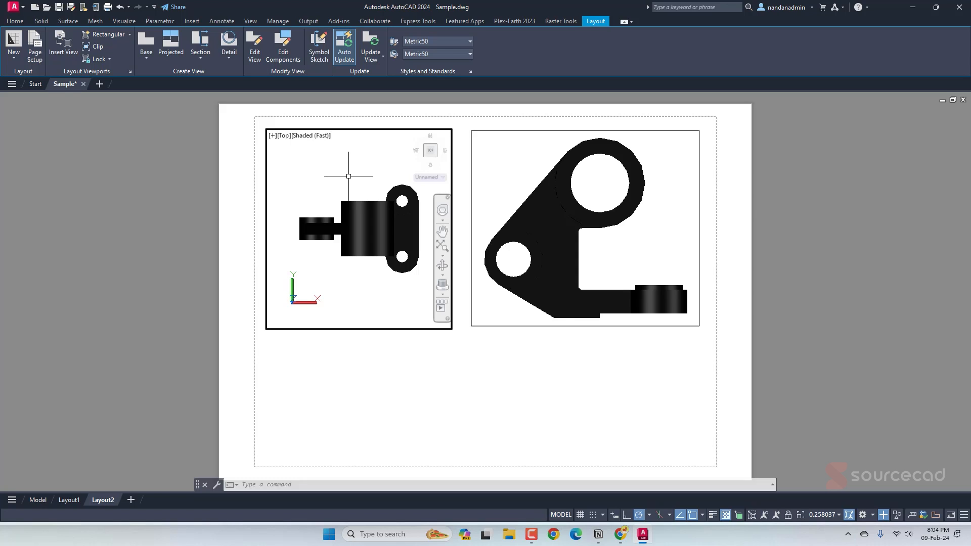
- Run SOLPROF on the bracket in the top viewport, putting hidden lines on a separate layer and projecting profiles onto a plane
type("SOLPROF")
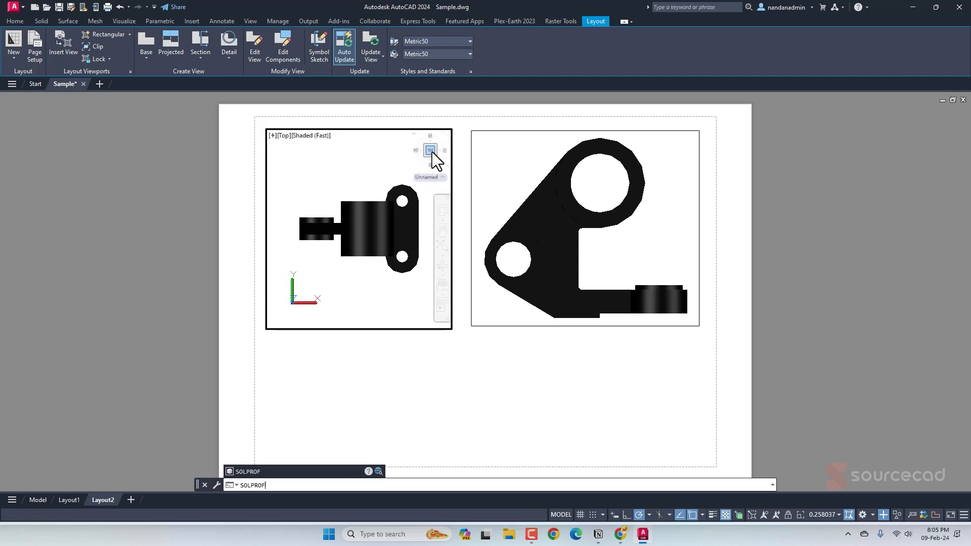
mouse_move(607, 177)
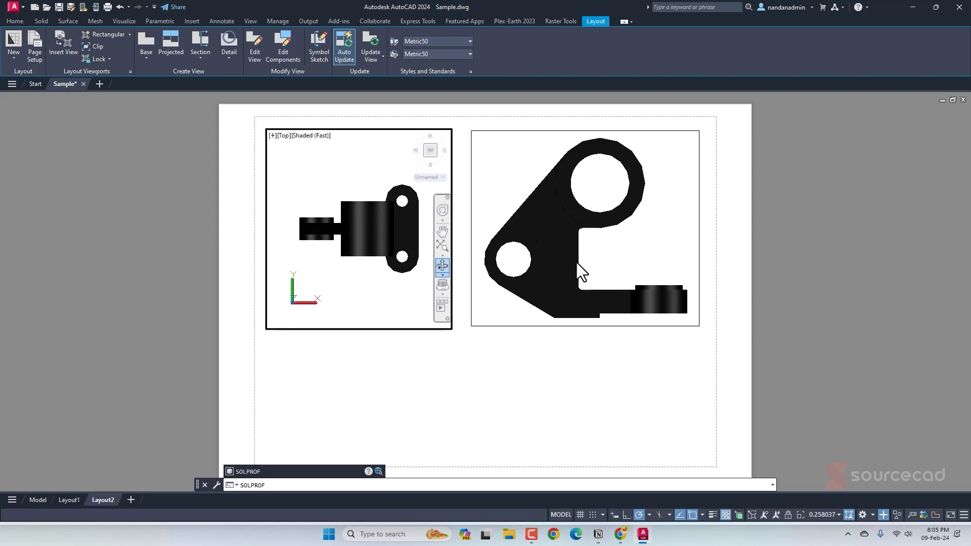
mouse_move(337, 181)
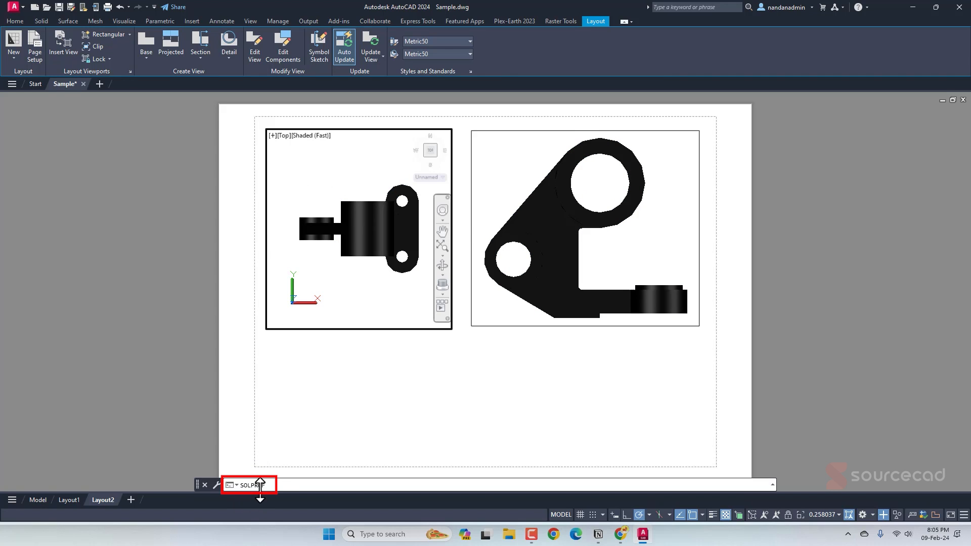
key("Enter")
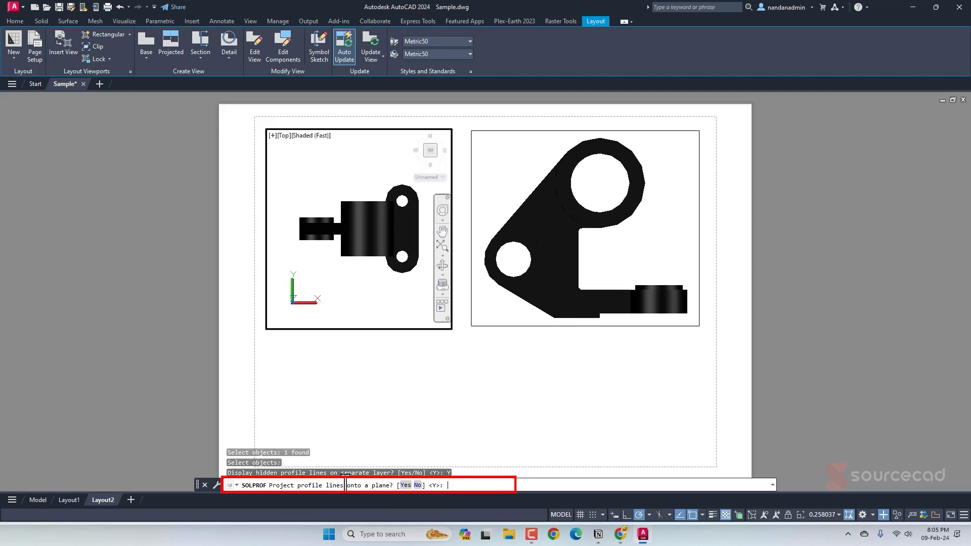
key("Enter")
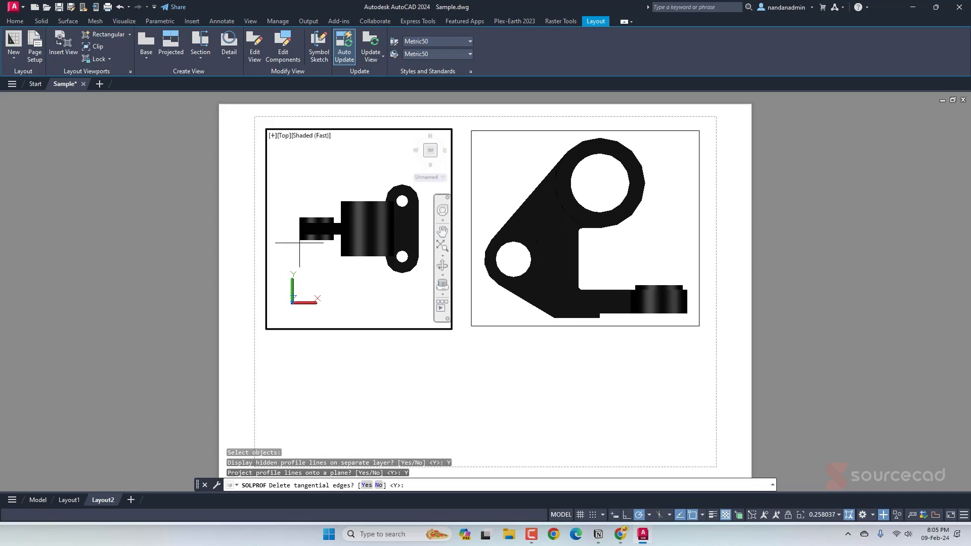
mouse_move(485, 261)
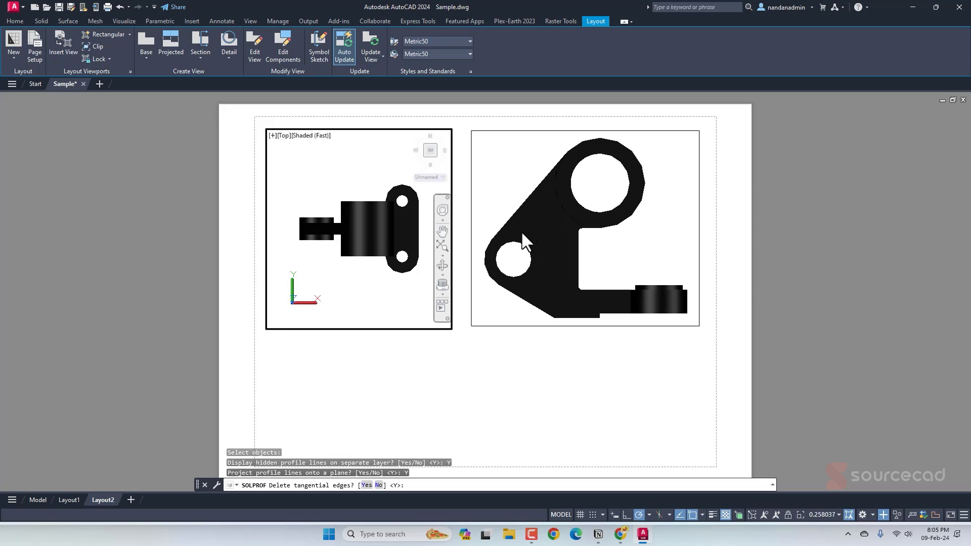
mouse_move(487, 249)
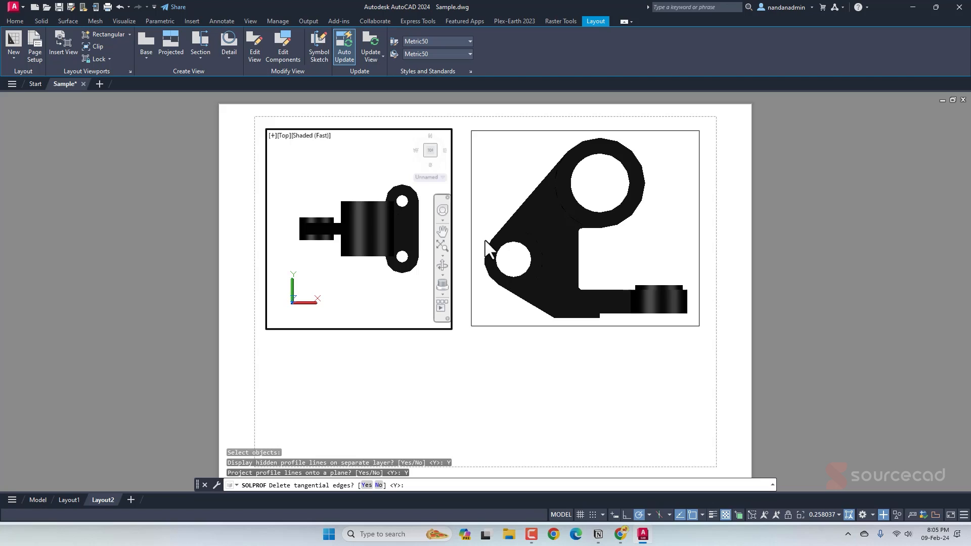
mouse_move(484, 229)
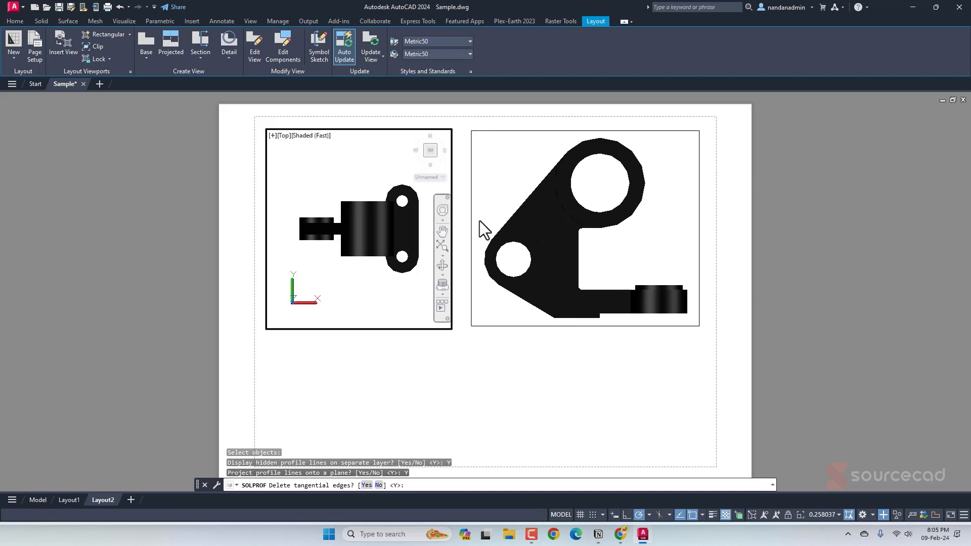
mouse_move(485, 269)
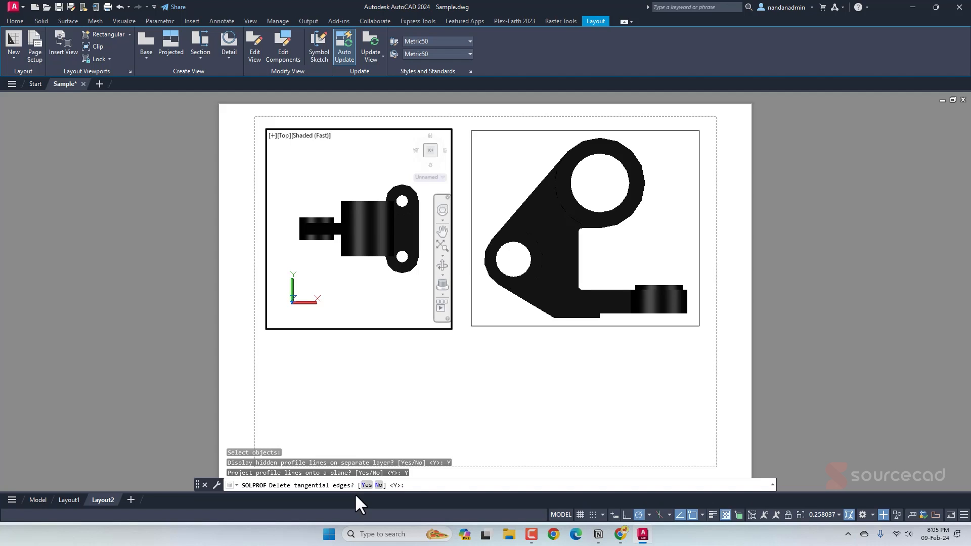
mouse_move(345, 279)
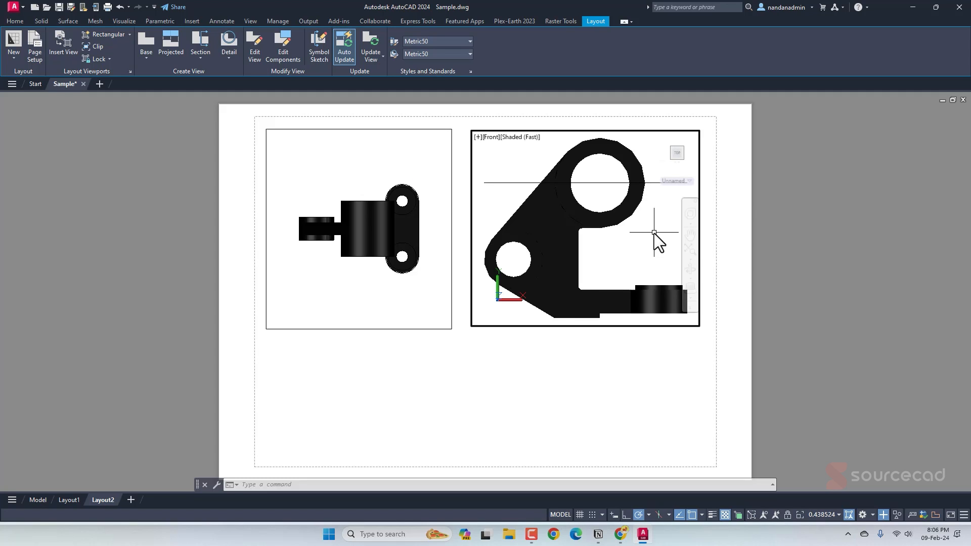
- Run SOLPROF again in the front viewport accepting the hidden-line layer default, then return to model space
type("solpr")
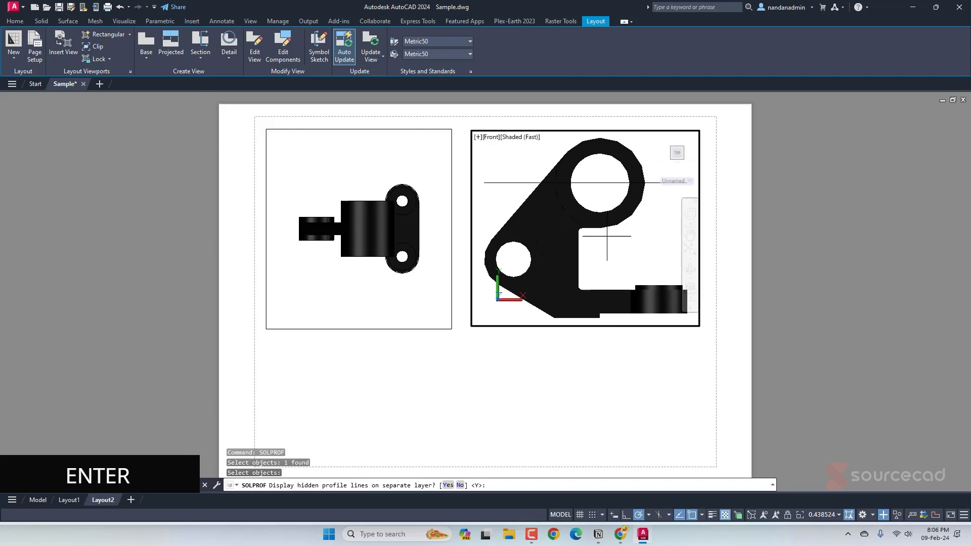
key("Enter")
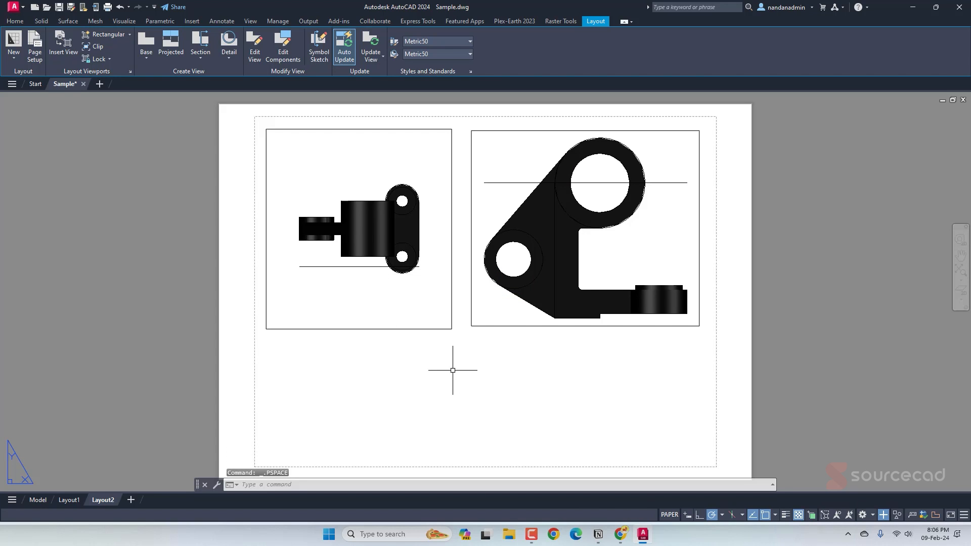
left_click(38, 500)
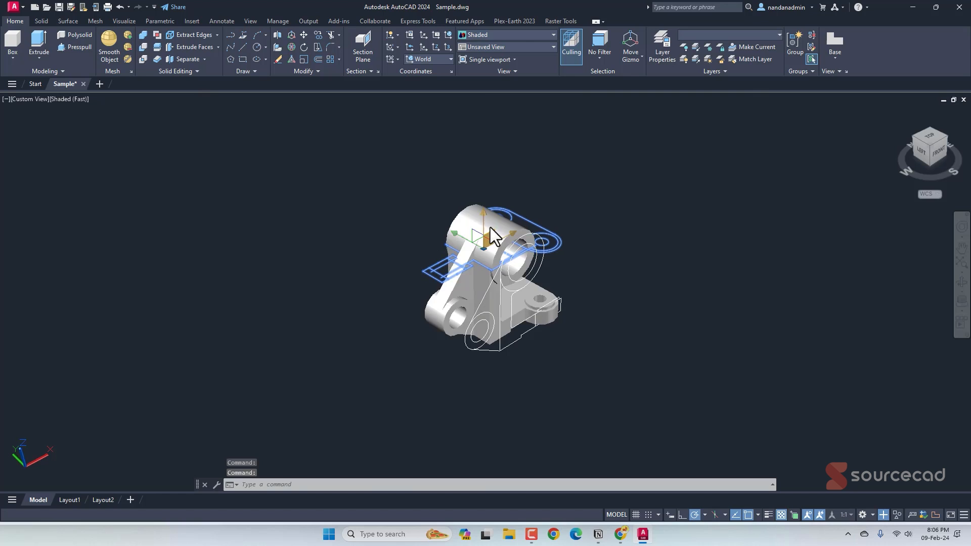
- Move the top profile above the bracket and 3D-rotate the front profile into place
left_click_drag(489, 238, 480, 182)
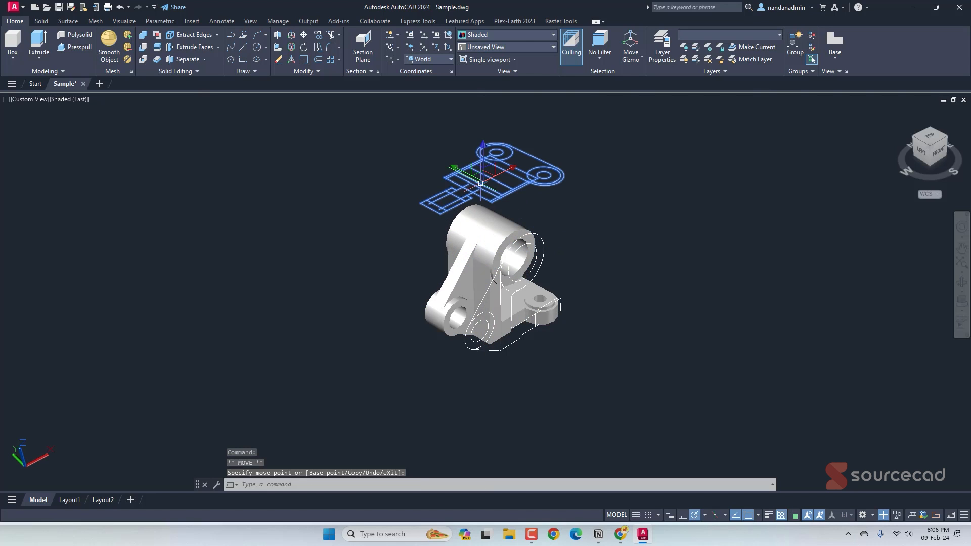
key("Escape")
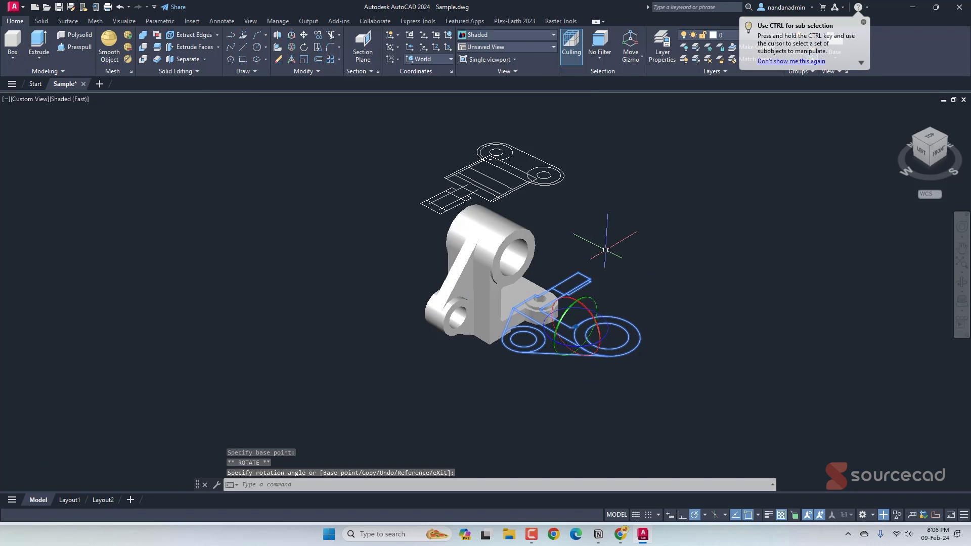
key("Escape")
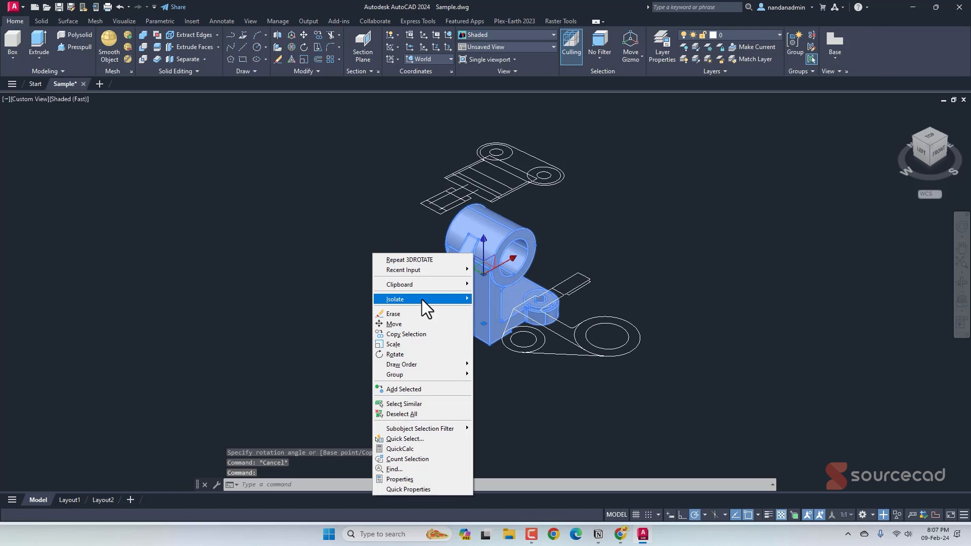
- Erase the solid bracket and view the two remaining 2D profiles from the top
left_click(395, 298)
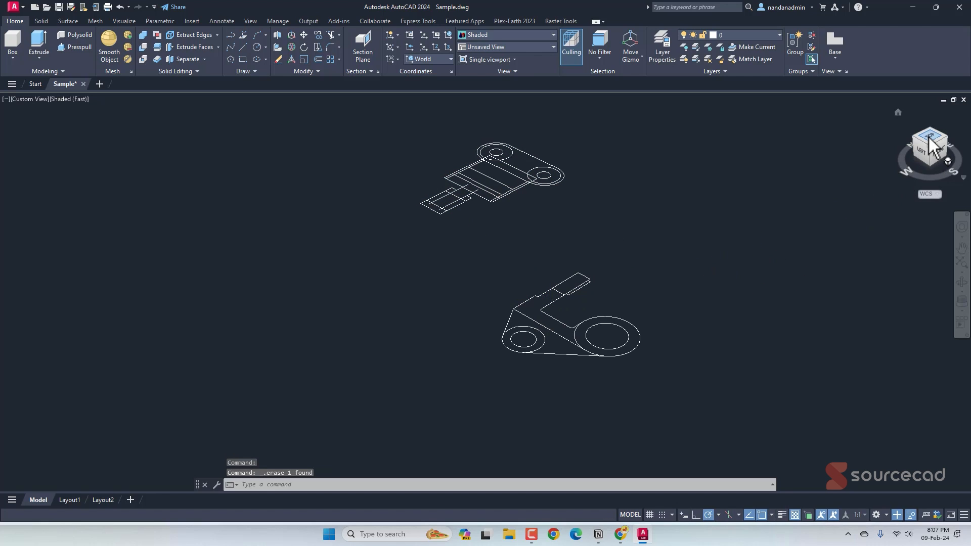
left_click(930, 144)
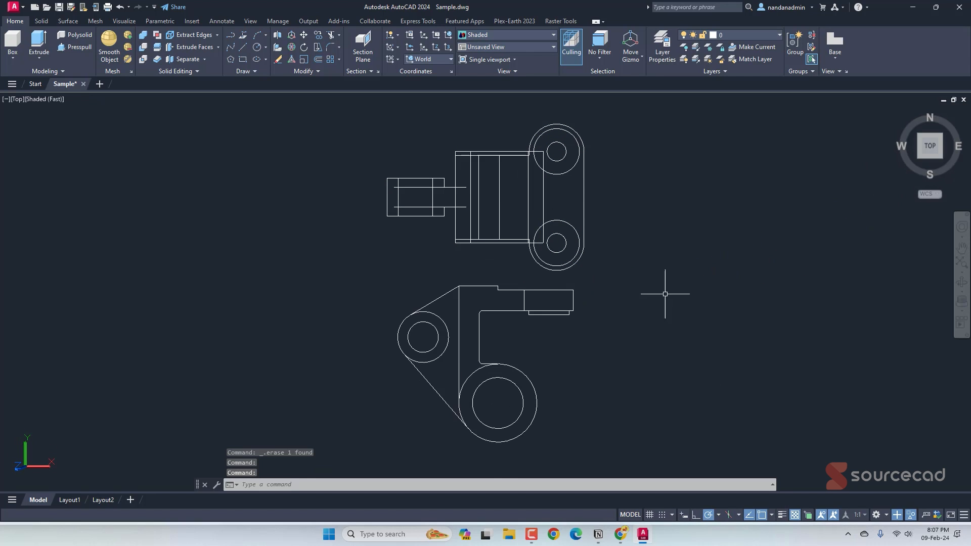
mouse_move(682, 298)
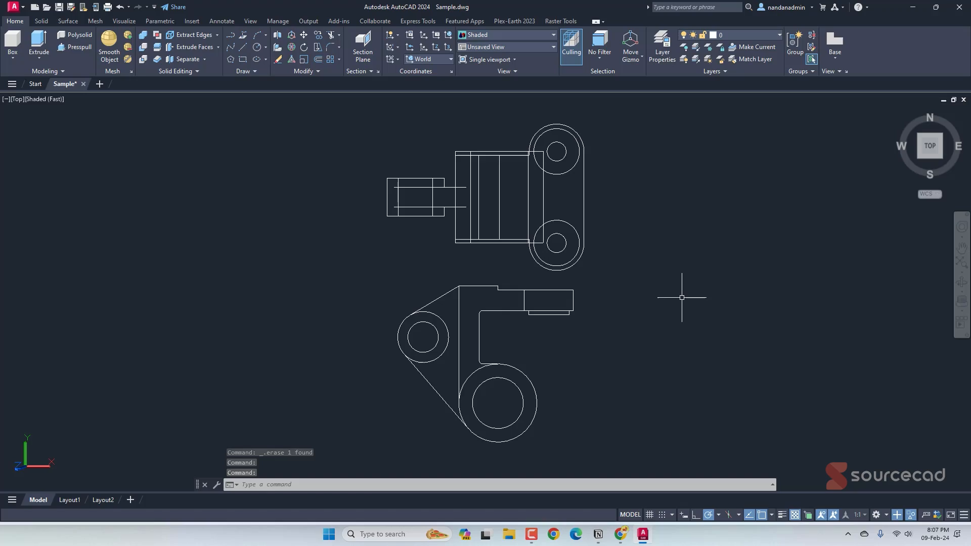